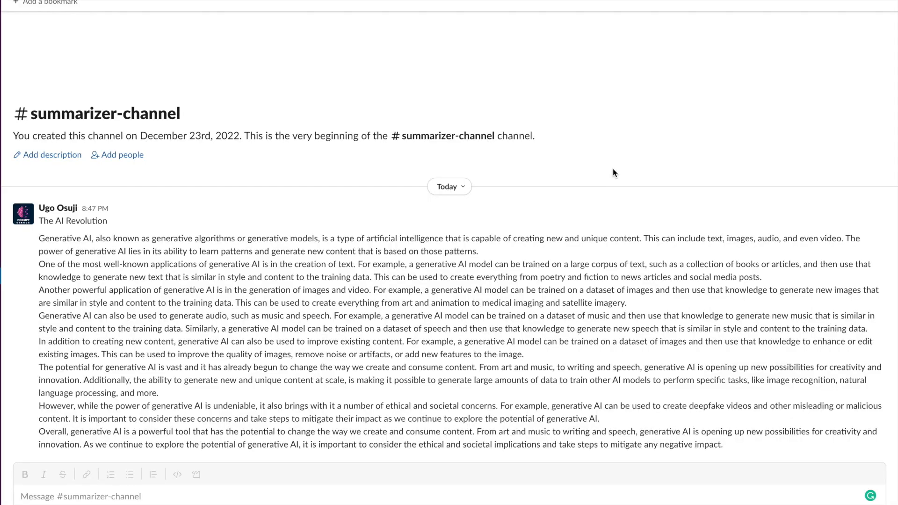
mouse_move(689, 301)
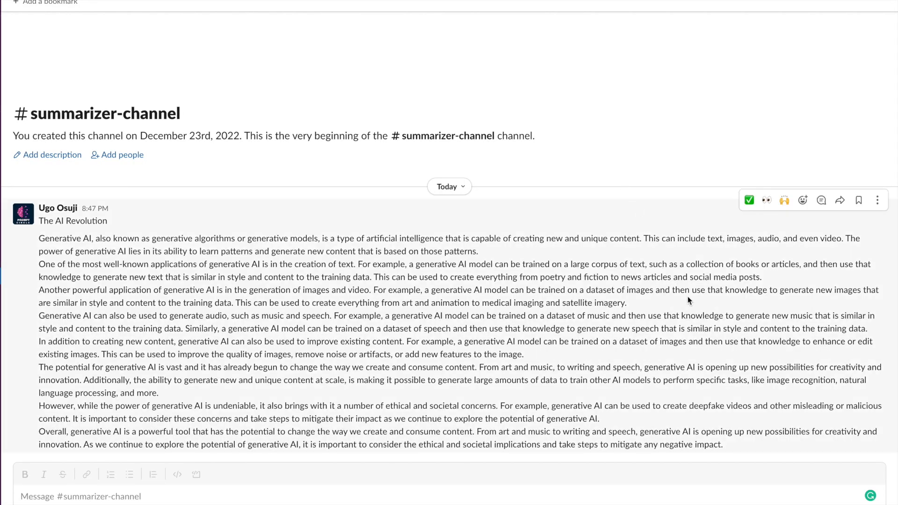
mouse_move(870, 214)
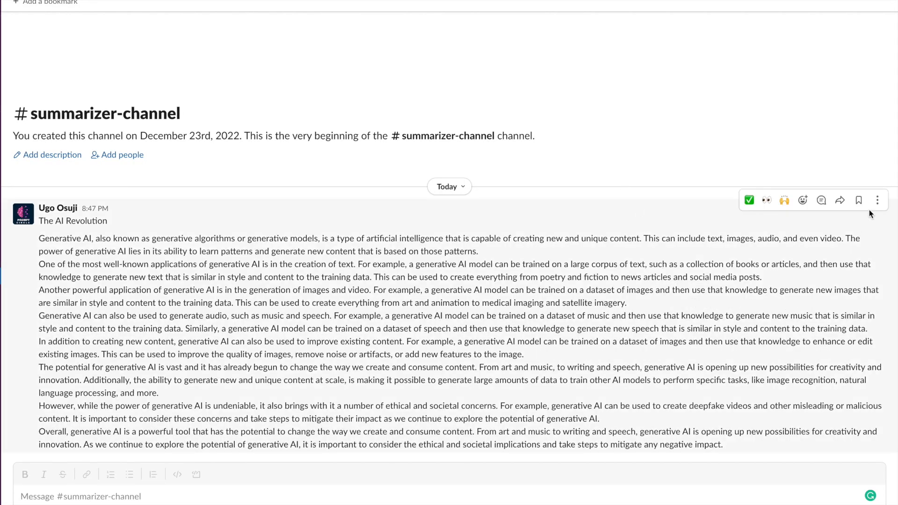
Run the Summarizer App shortcut on the long AI Revolution message in summarizer-channel
click(877, 199)
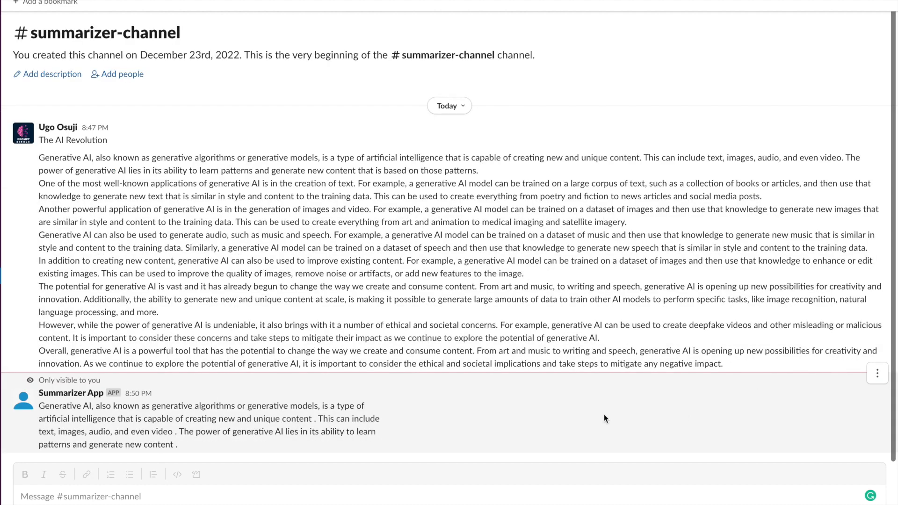
mouse_move(190, 410)
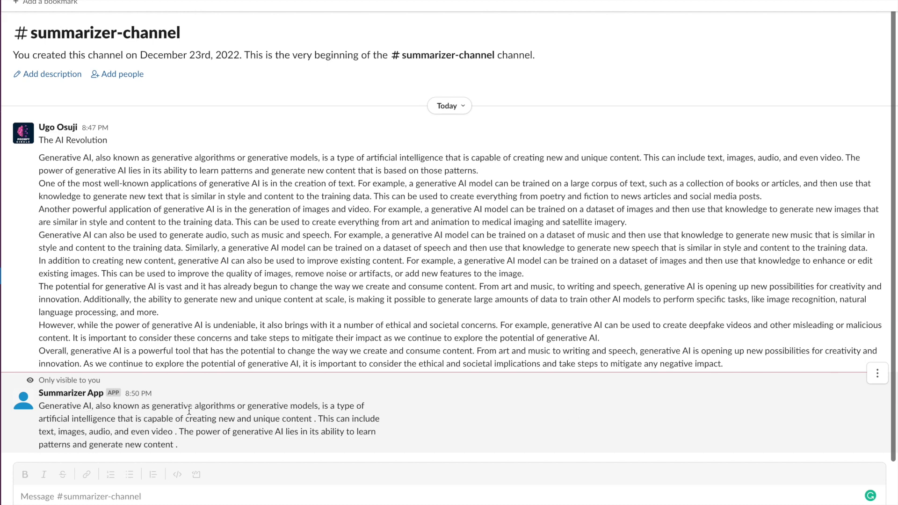
mouse_move(134, 428)
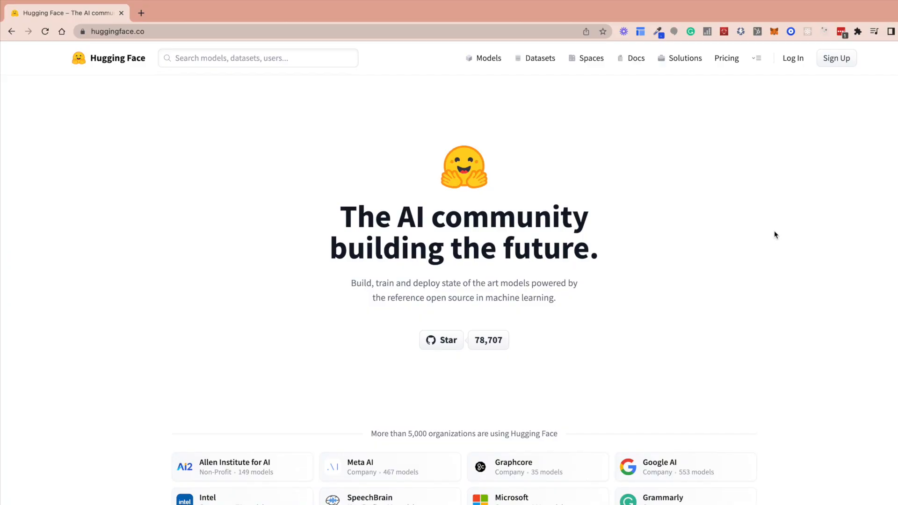
mouse_move(837, 58)
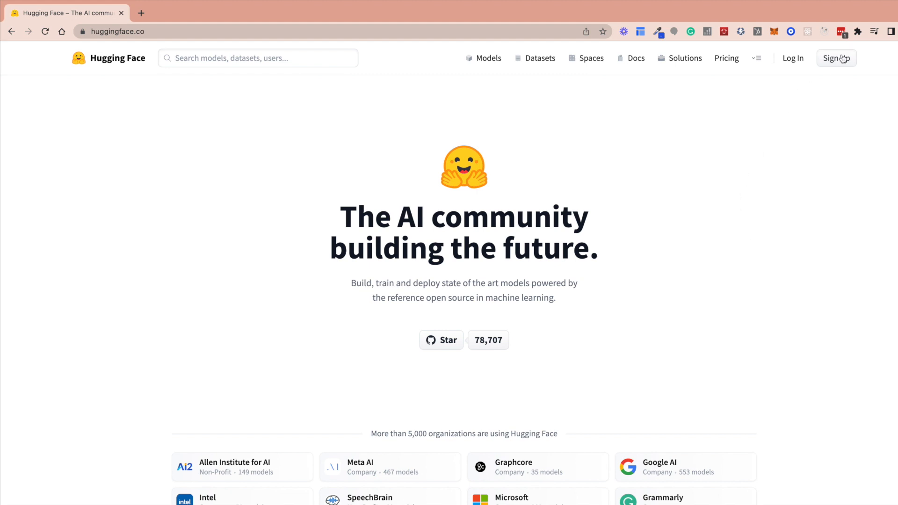
Log in to the existing Hugging Face account via the Sign Up page's Log in link
click(837, 58)
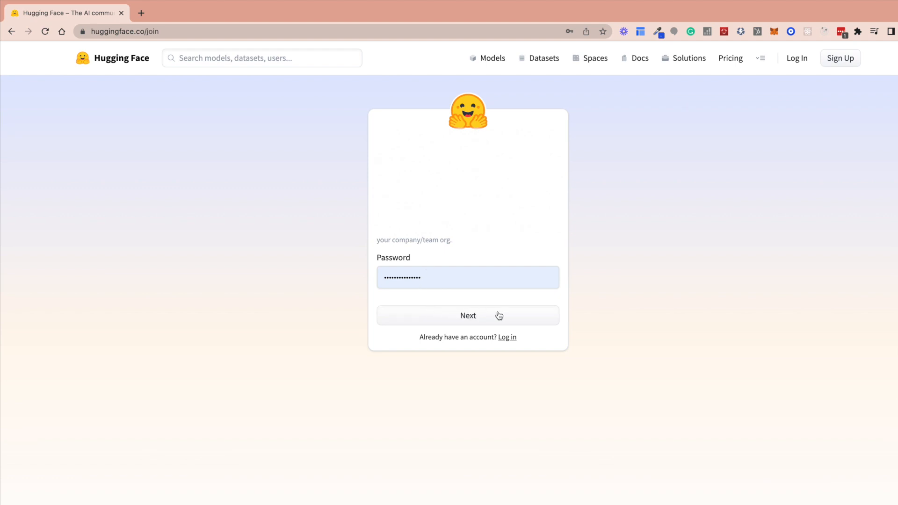
mouse_move(507, 341)
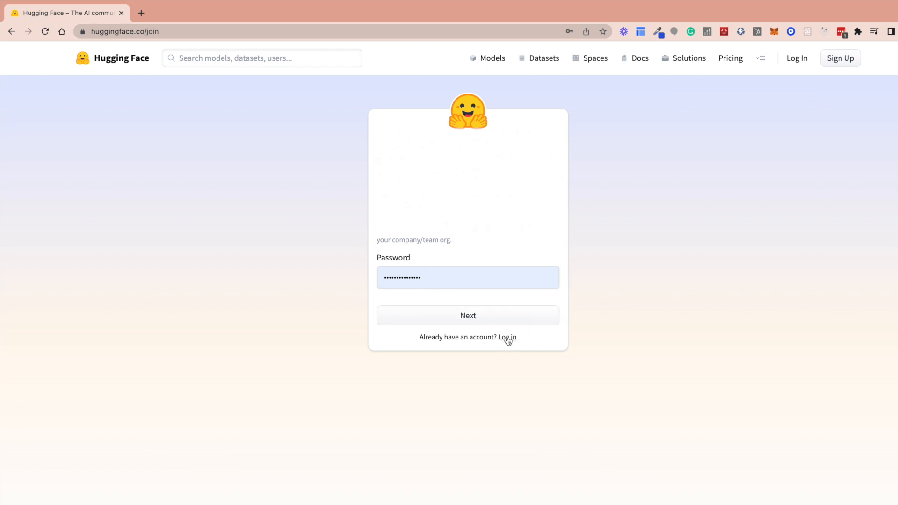
click(507, 337)
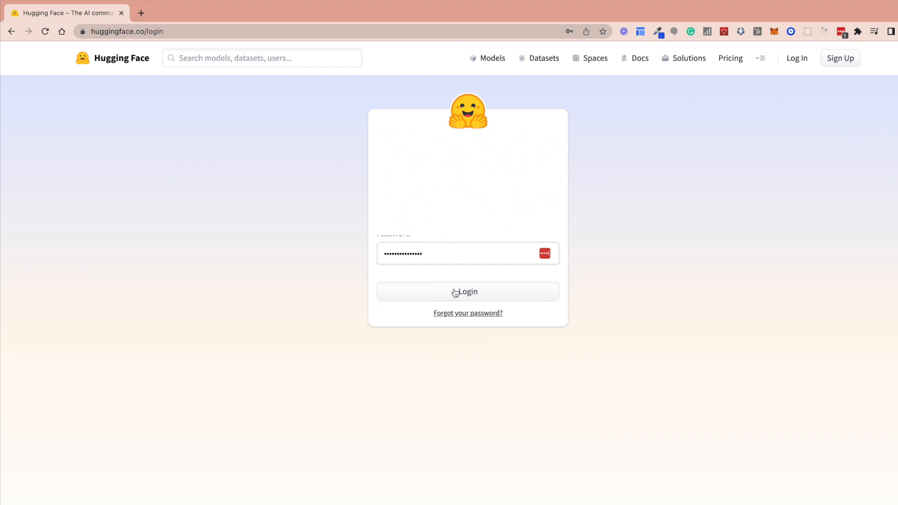
click(467, 292)
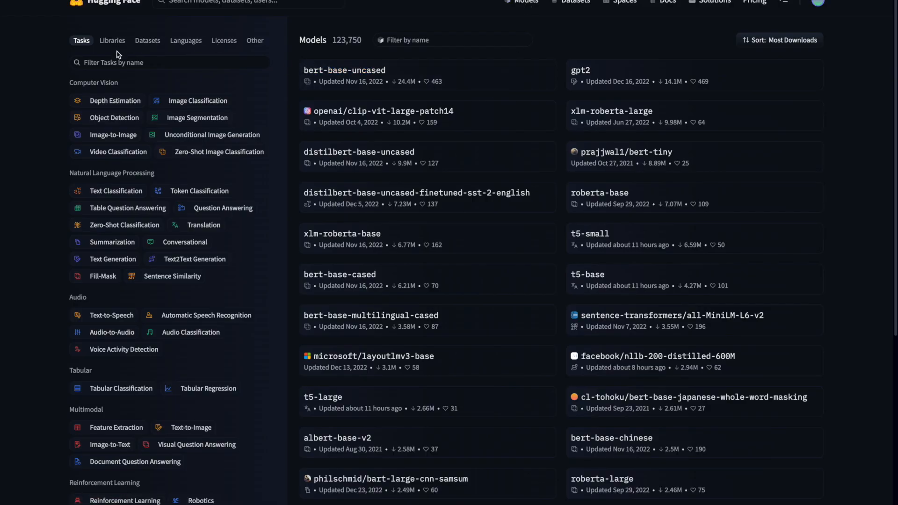
mouse_move(105, 176)
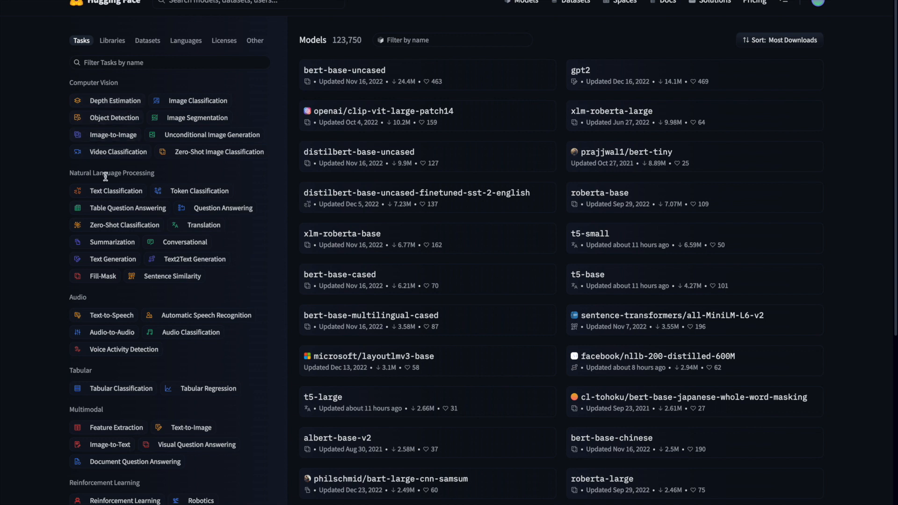
mouse_move(172, 276)
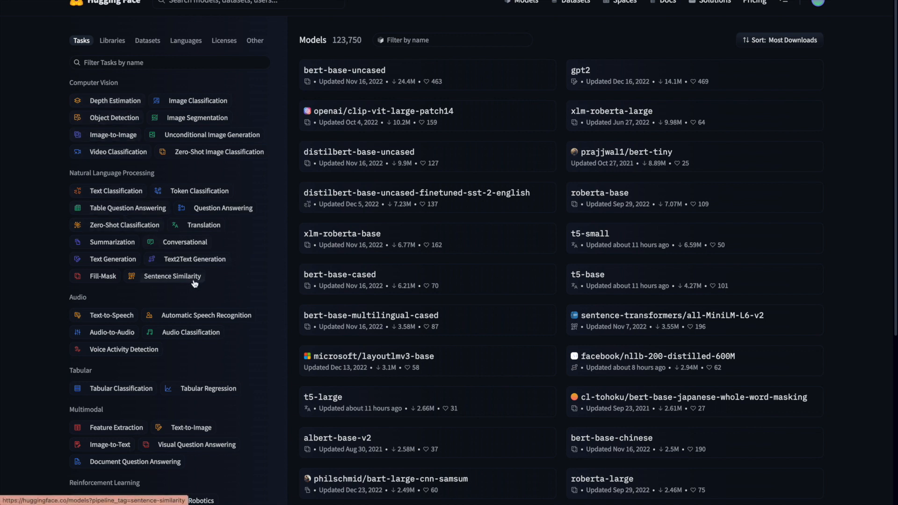
mouse_move(261, 452)
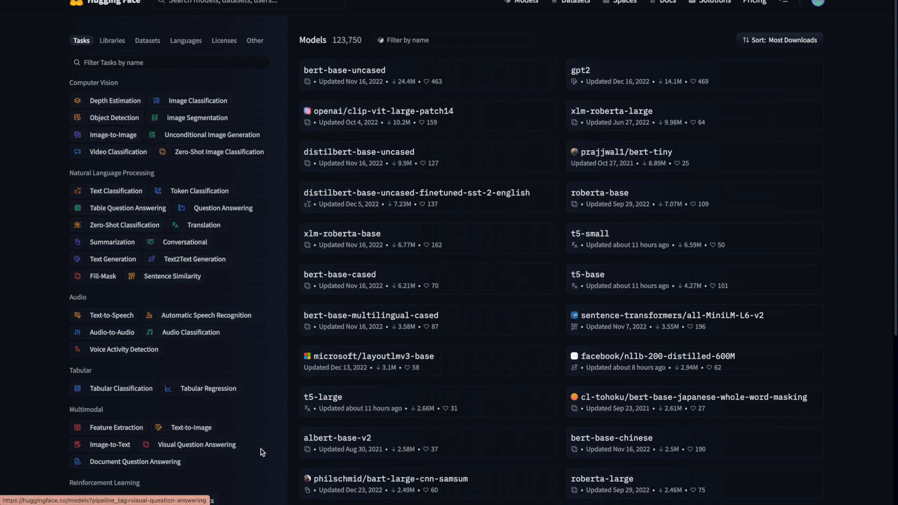
mouse_move(257, 437)
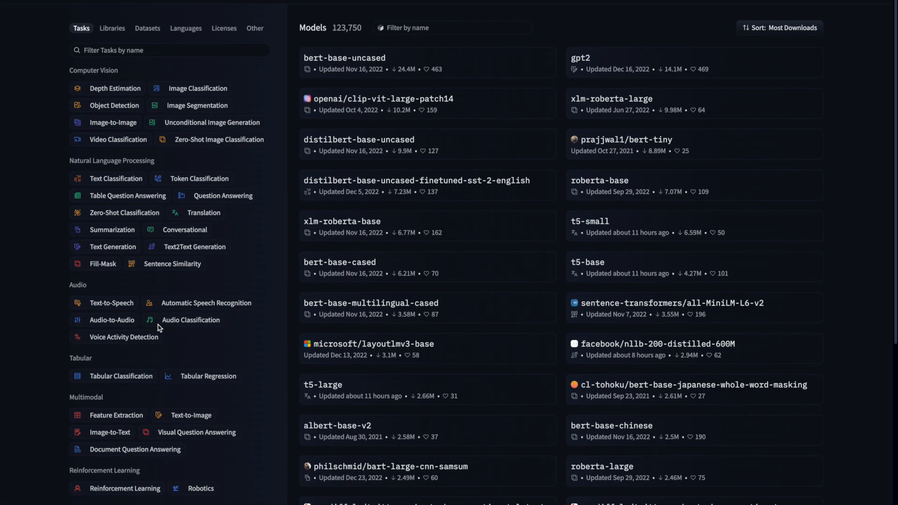
Go to the Hugging Face Pricing page listing HF Hub, Spaces Hardware and Inference Endpoints
scroll(up, 3)
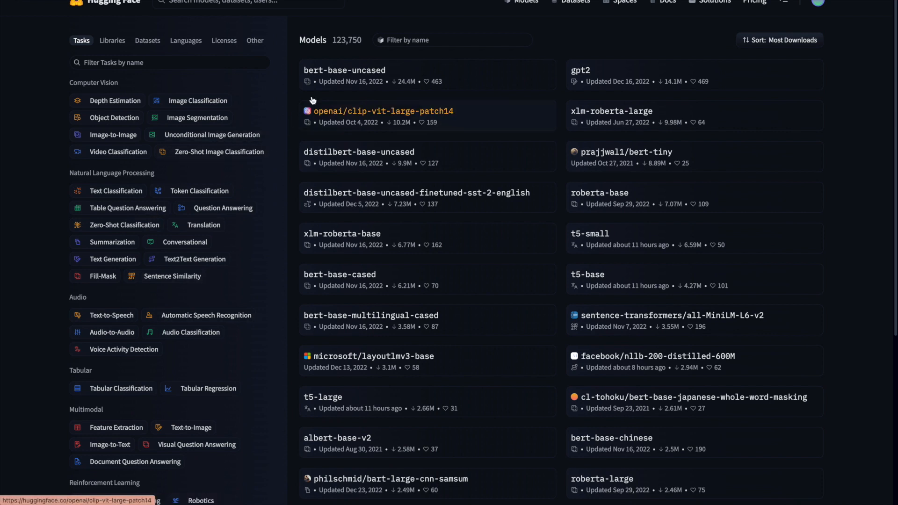
mouse_move(425, 46)
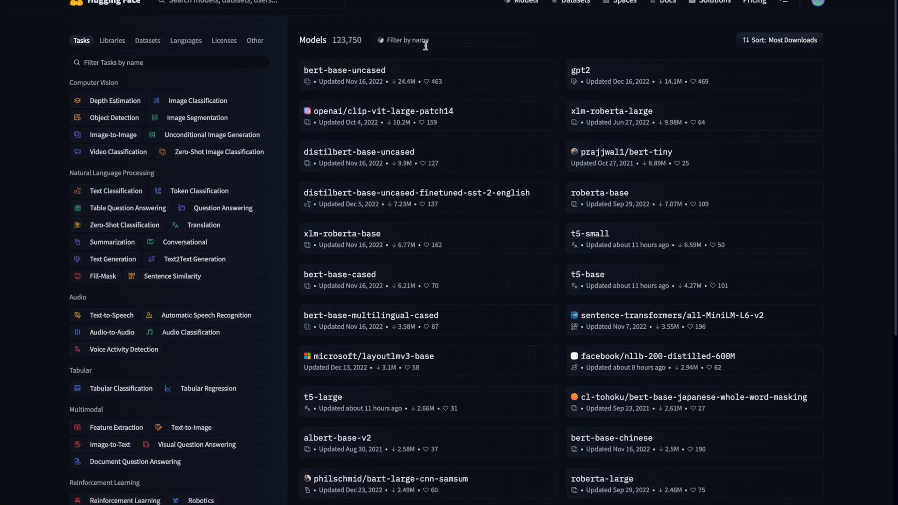
click(755, 2)
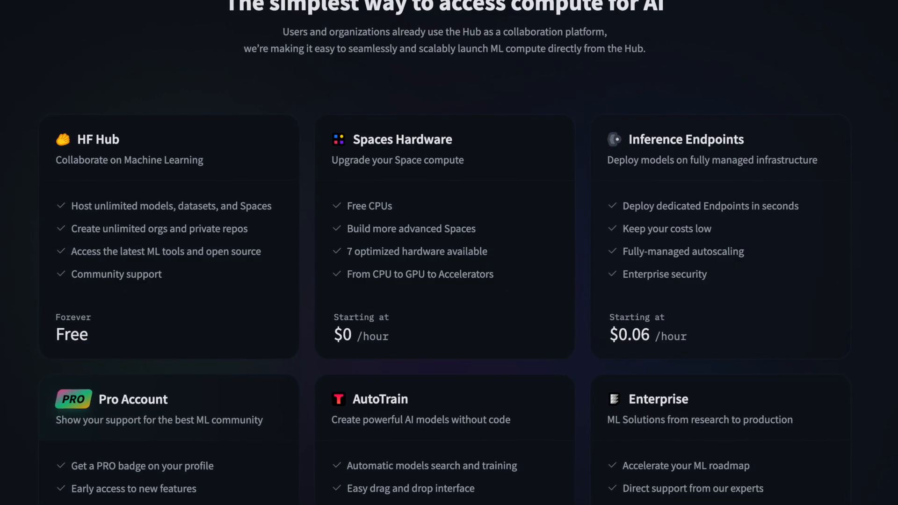
Browse the Pricing page and Inference API docs on rate limits and running private models
scroll(down, 3)
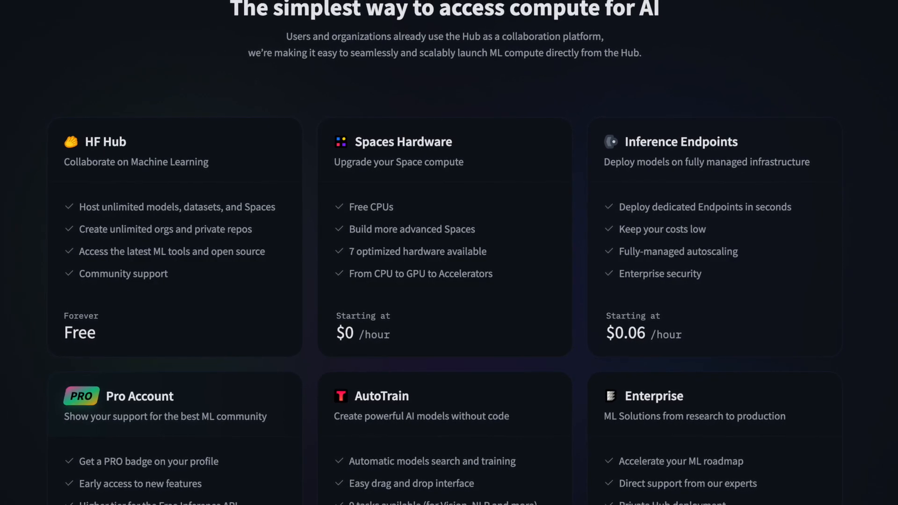
scroll(down, 3)
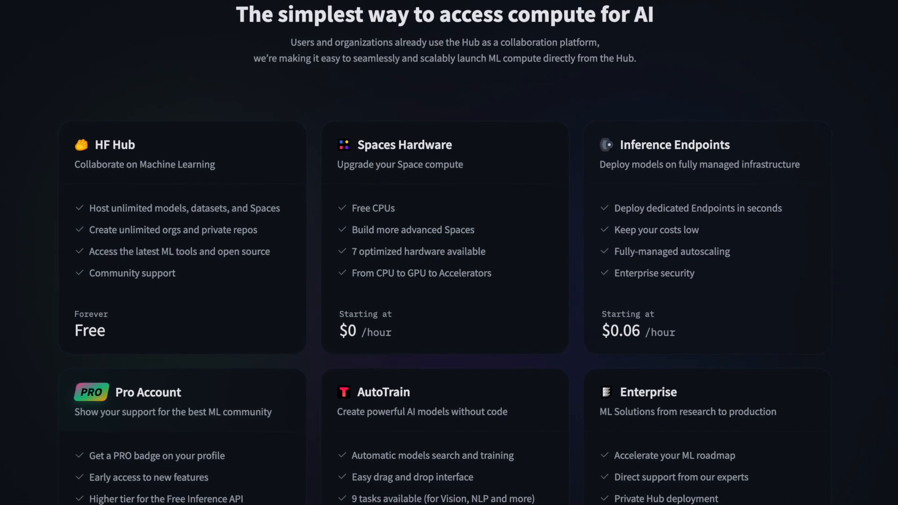
scroll(up, 3)
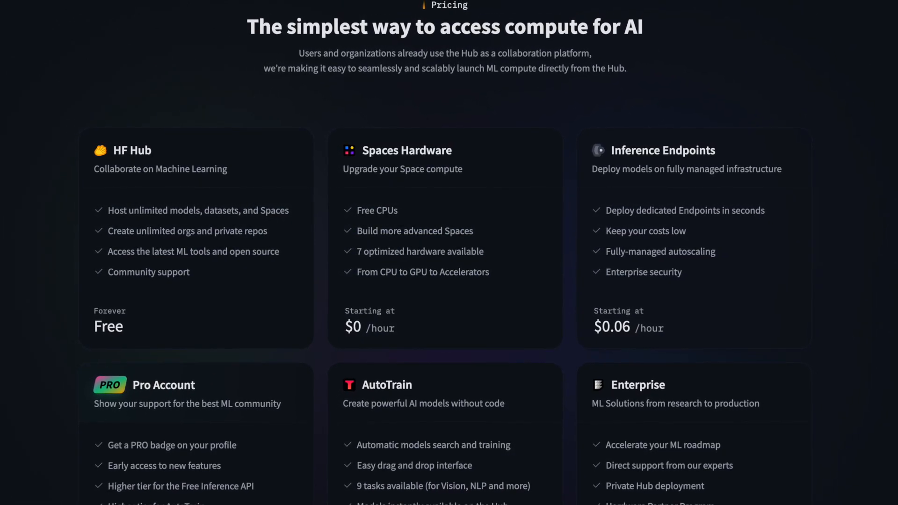
scroll(down, 3)
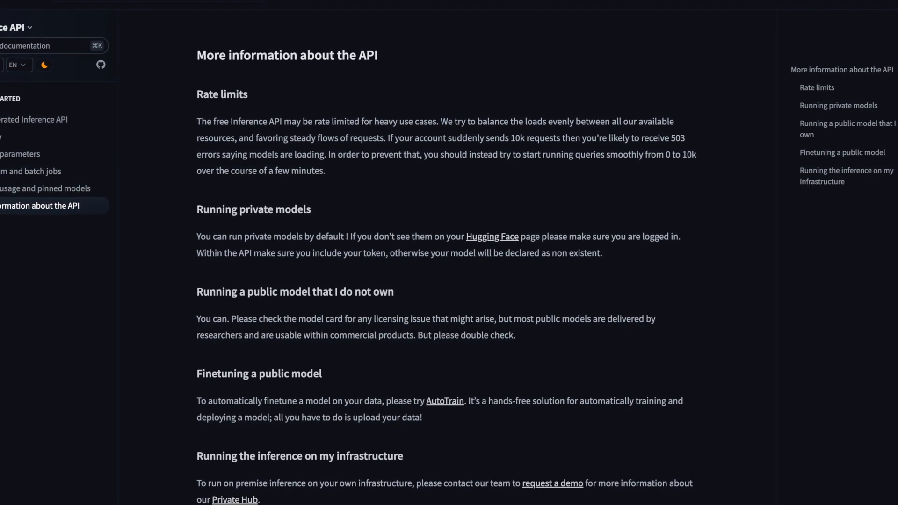
scroll(up, 3)
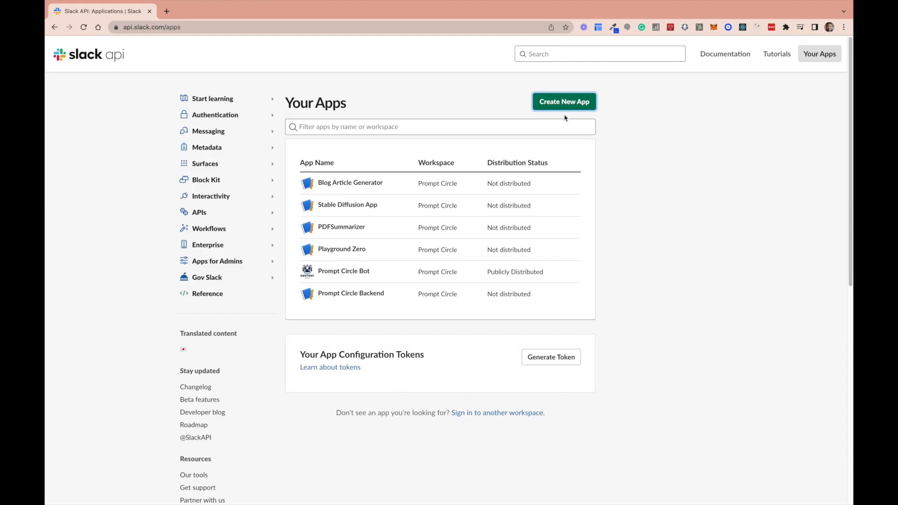
Create a new Slack app named 'Summarizer App' in the Prompt Circle workspace
click(564, 101)
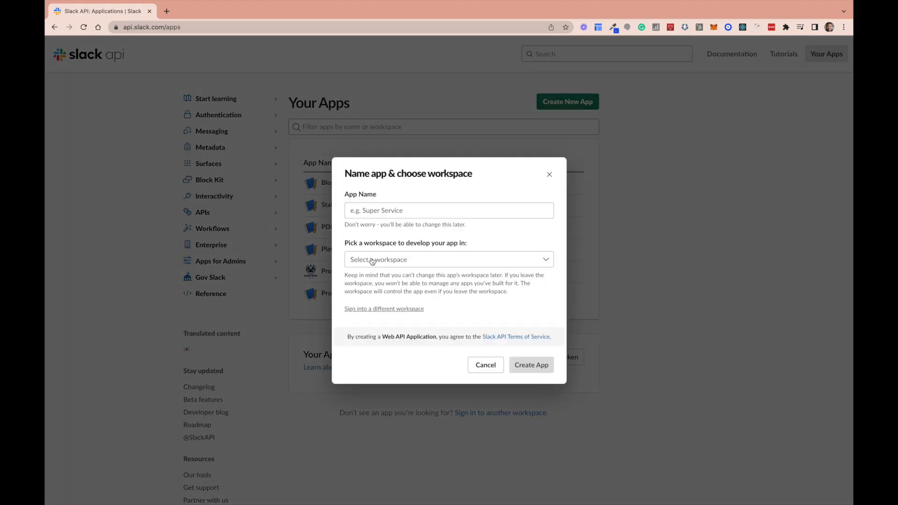
text(Summarizer App)
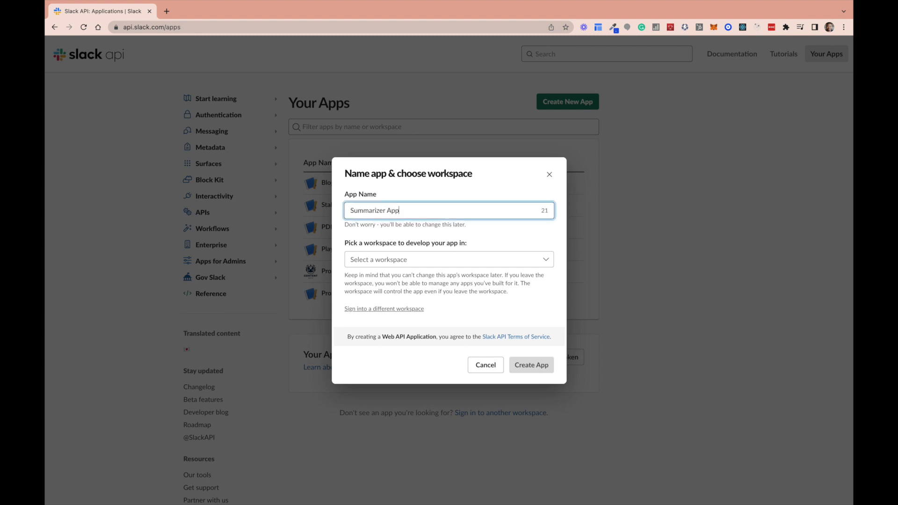
click(449, 259)
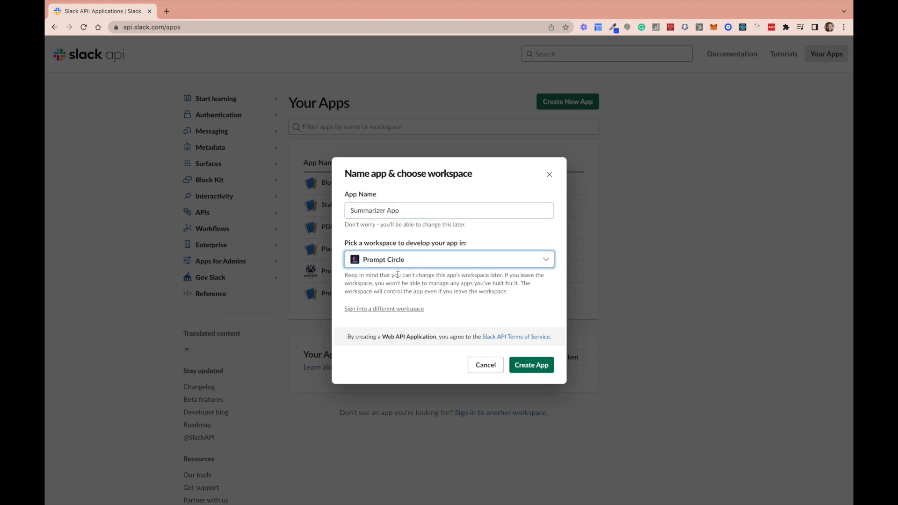
click(530, 365)
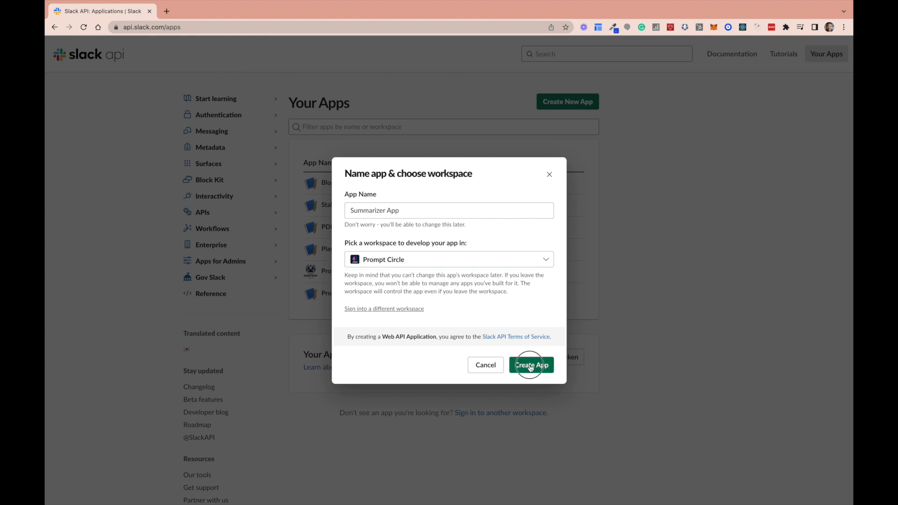
click(530, 364)
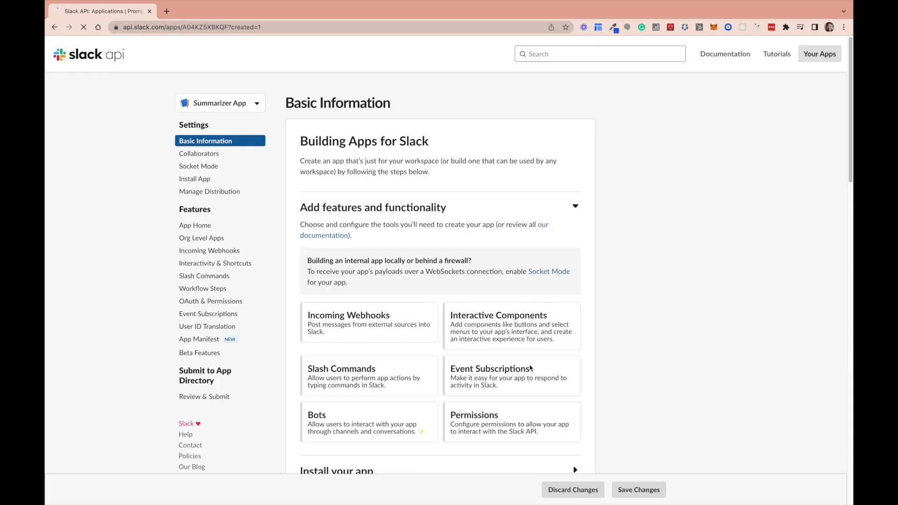
Add the chat:write bot token scope under OAuth & Permissions
click(210, 301)
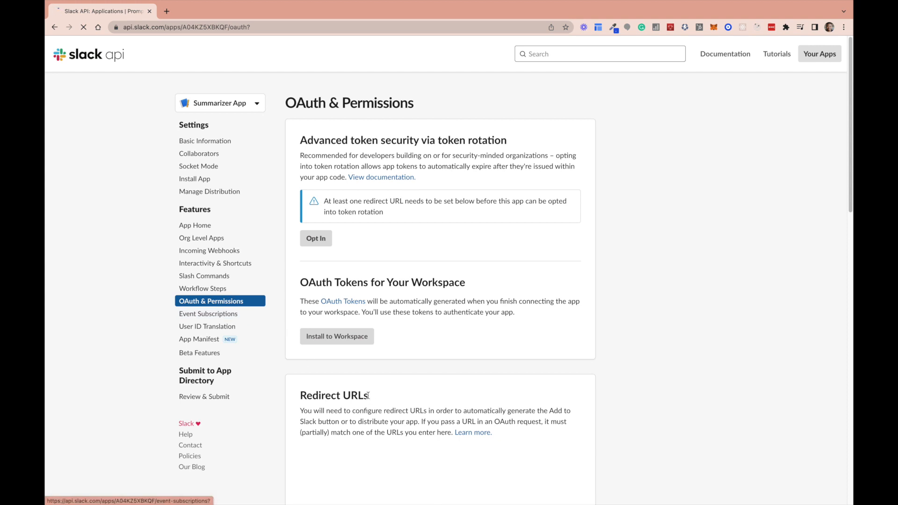
scroll(down, 3)
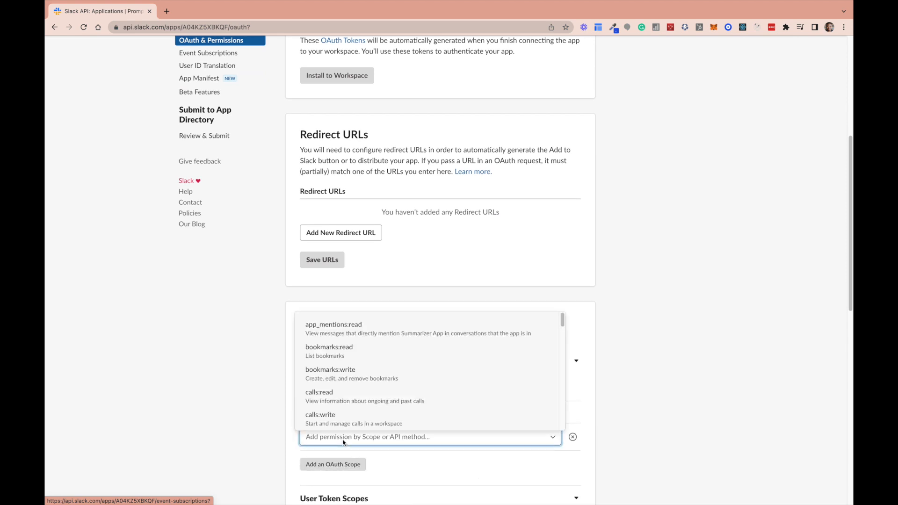
text(chat)
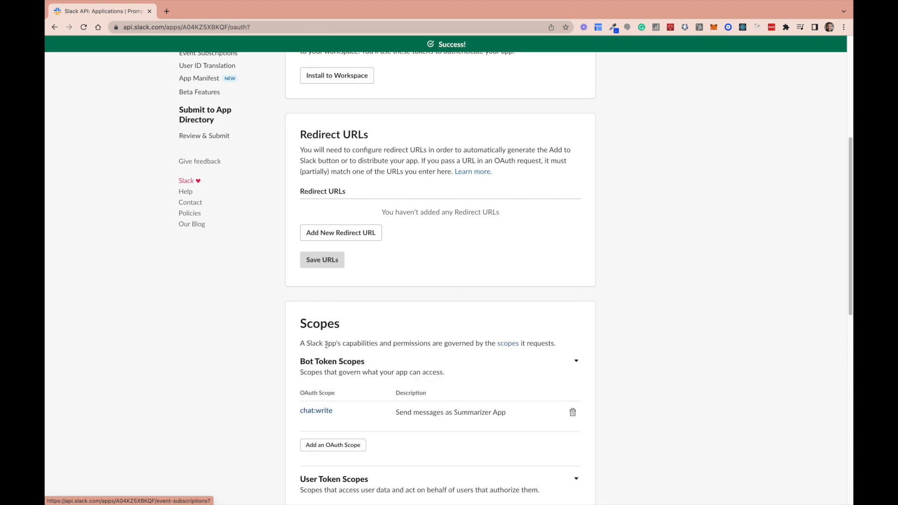
click(332, 444)
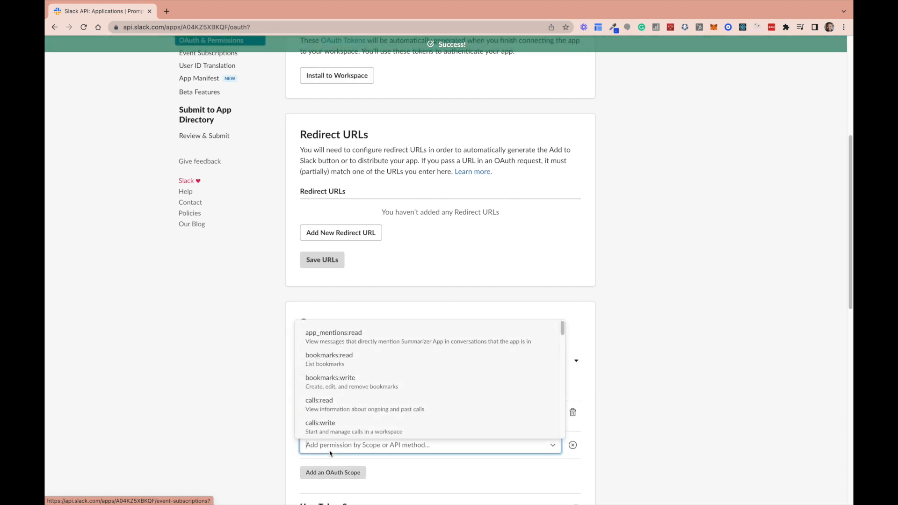
scroll(up, 3)
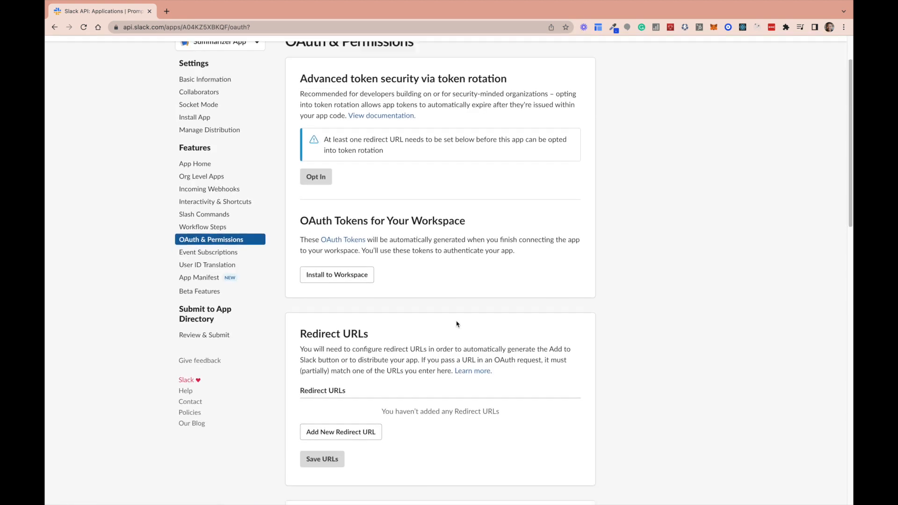
scroll(down, 3)
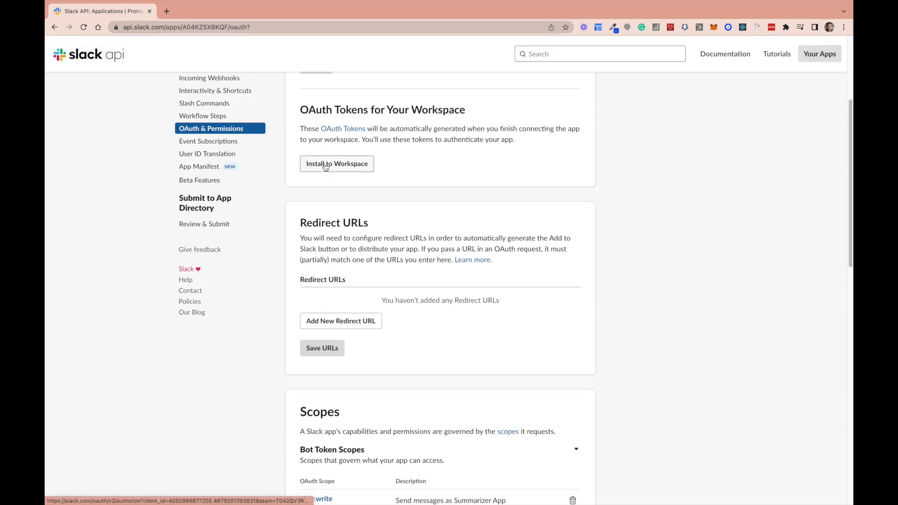
Install Summarizer App to the Prompt Circle workspace and copy its Bot User OAuth Token
click(337, 163)
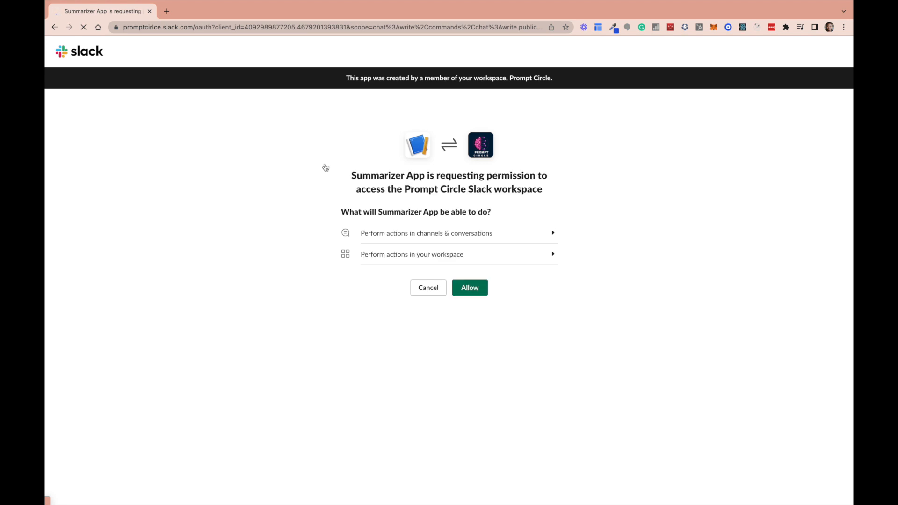
click(469, 288)
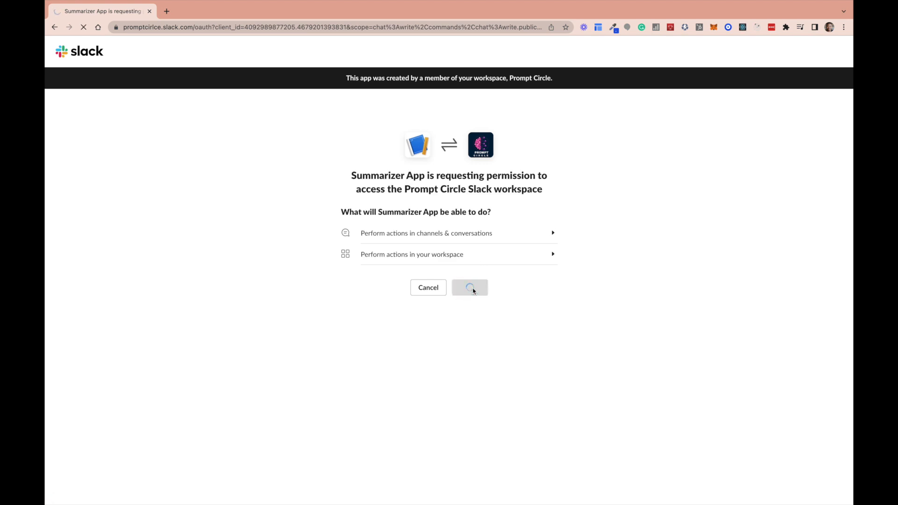
click(470, 287)
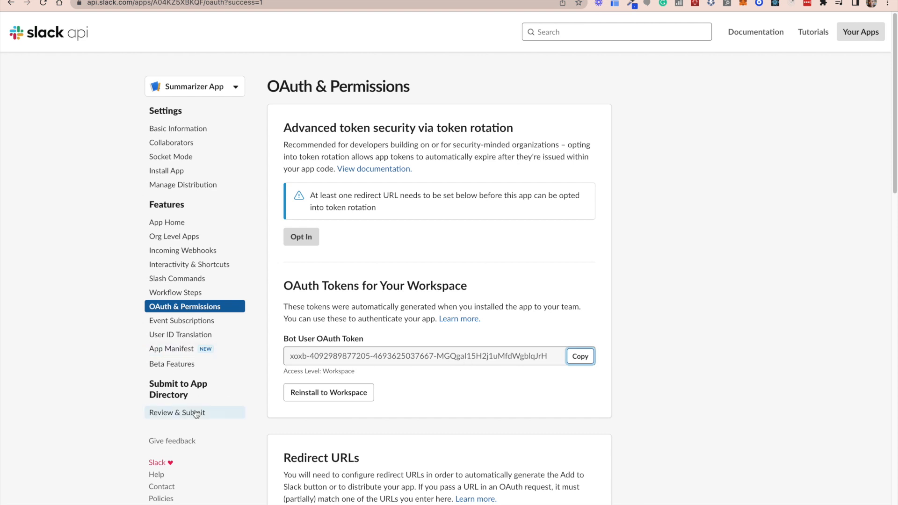
mouse_move(189, 263)
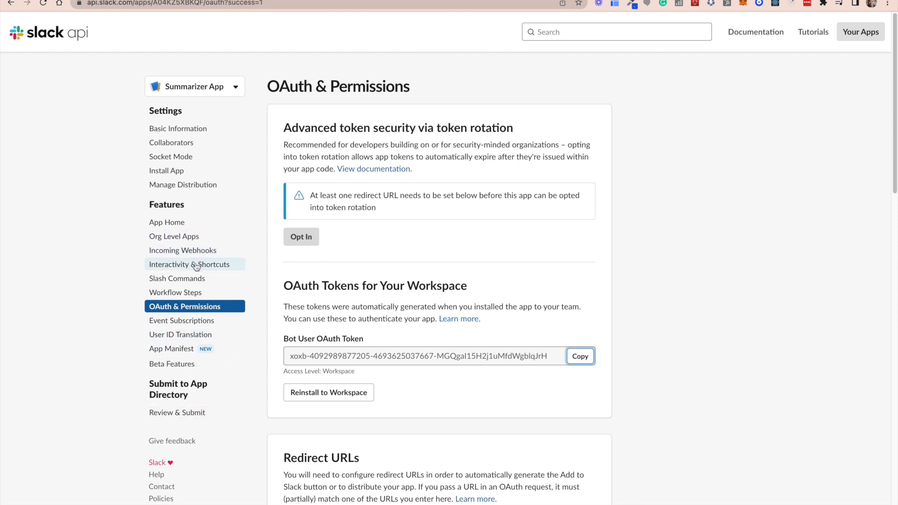
mouse_move(247, 383)
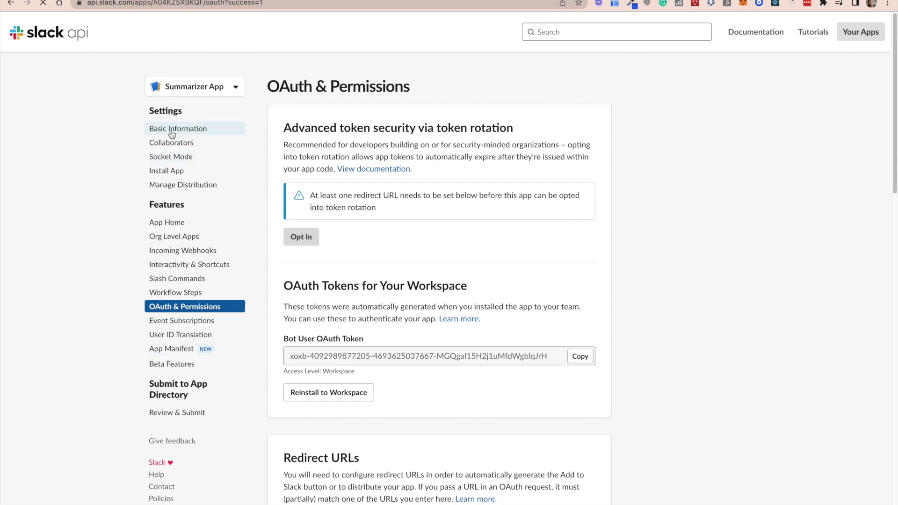
Generate an app-level token 'Summarizer App Token' with the connections:write scope in Basic Information
click(178, 128)
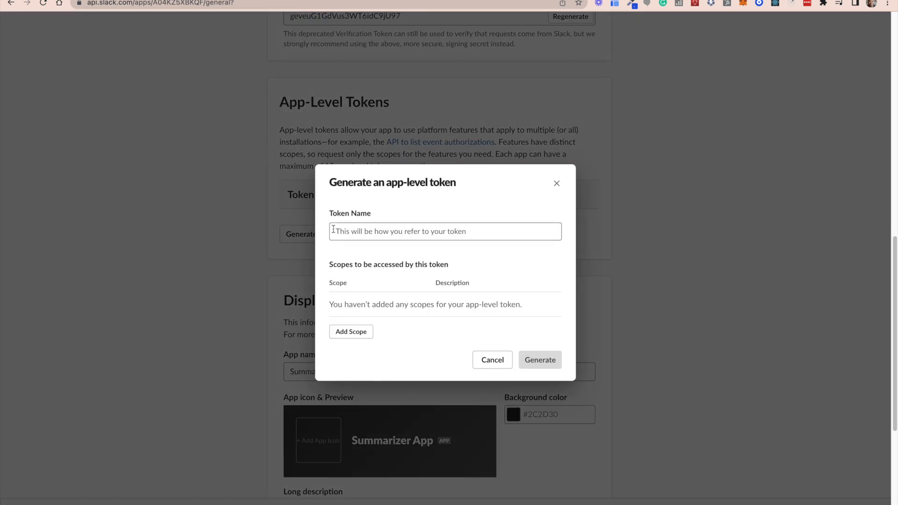
text(Su)
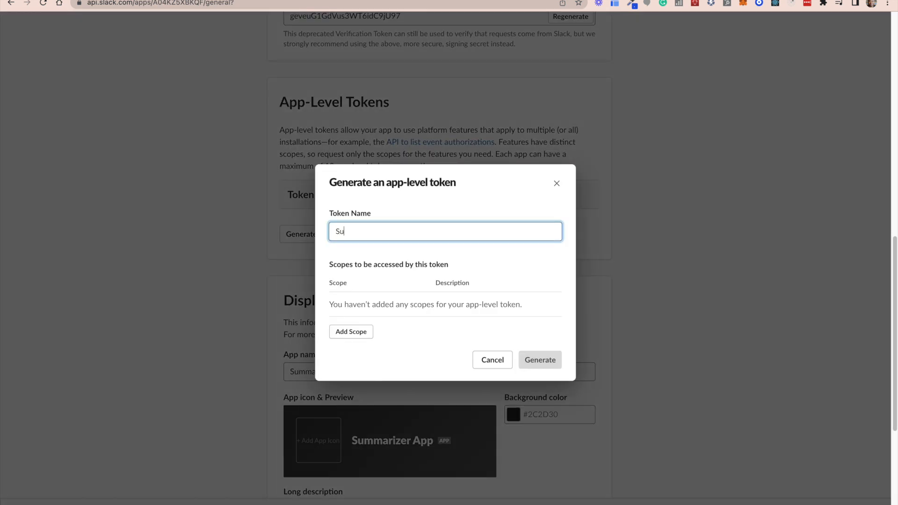
text(mmarizer App T)
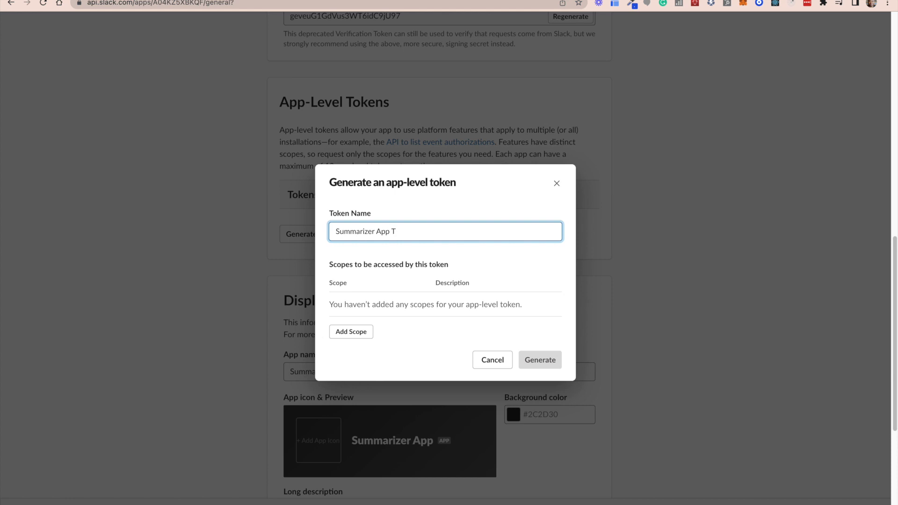
text(oken)
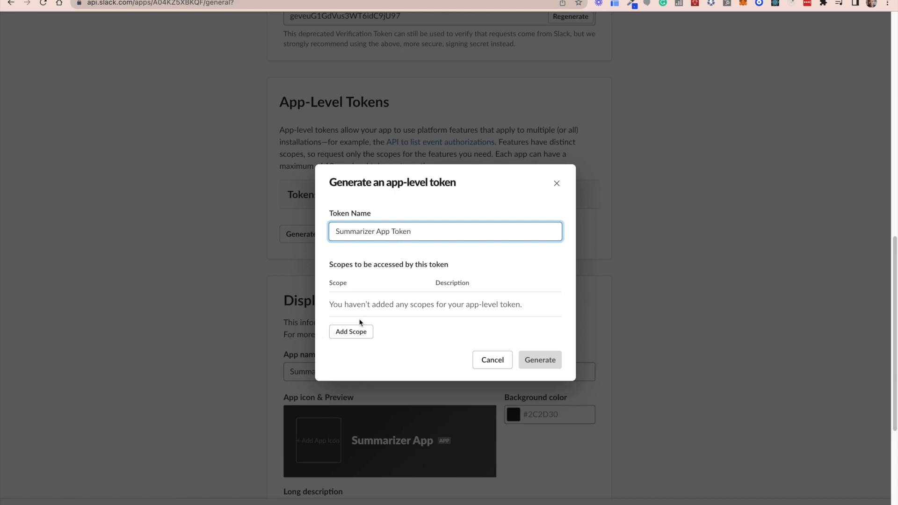
click(350, 331)
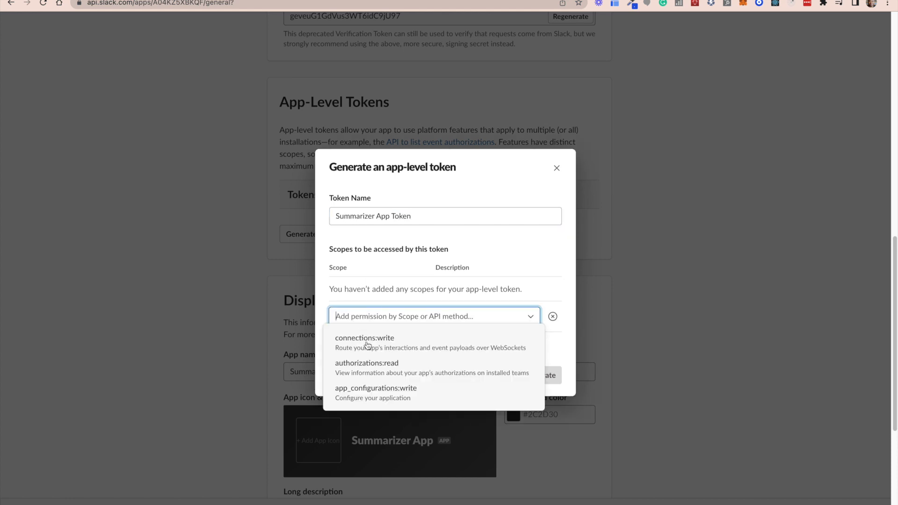
click(365, 337)
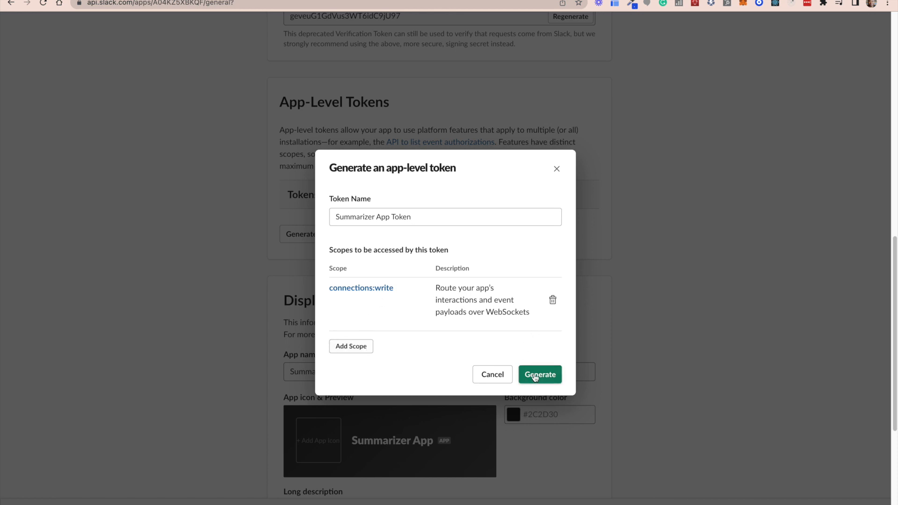
click(539, 374)
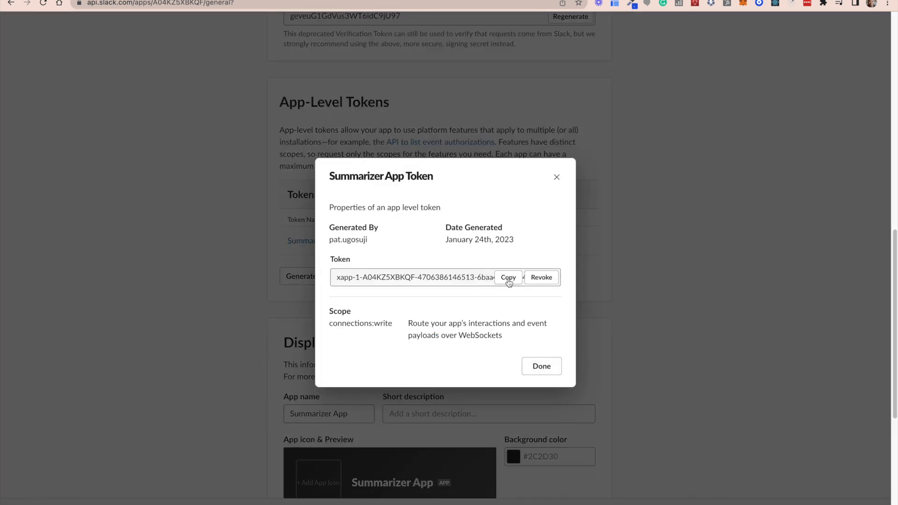
mouse_move(457, 341)
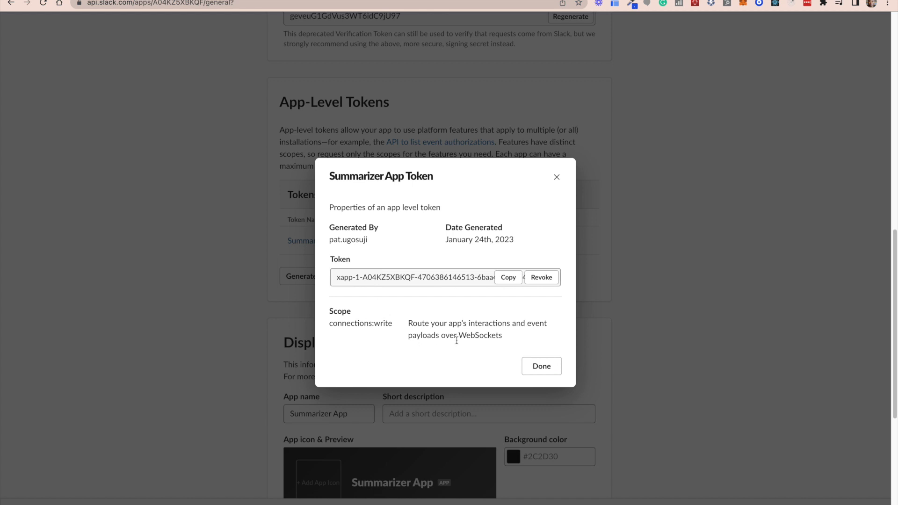
click(541, 365)
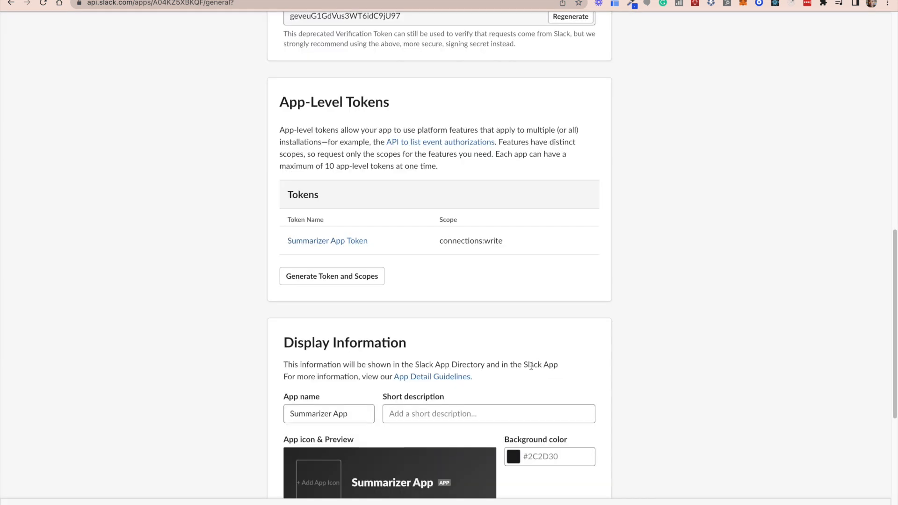
Enable Socket Mode for Summarizer App and go to Interactivity & Shortcuts
click(170, 156)
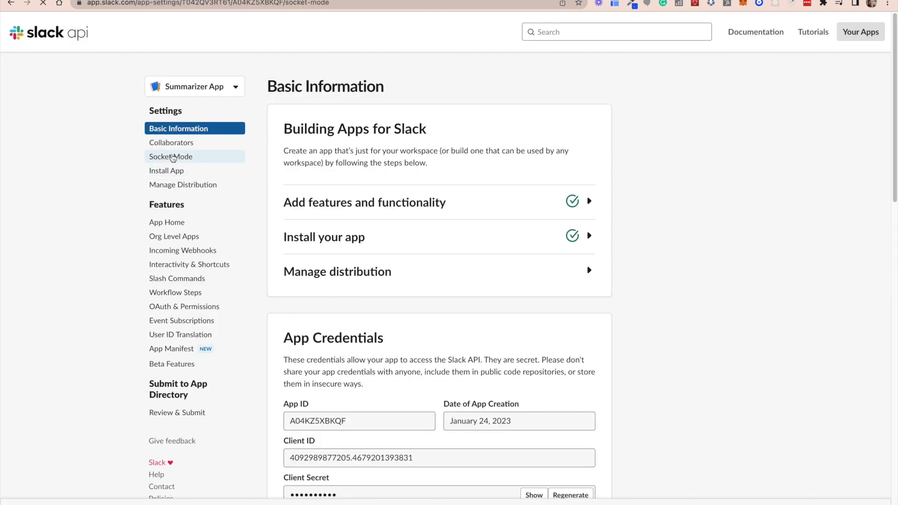
click(170, 156)
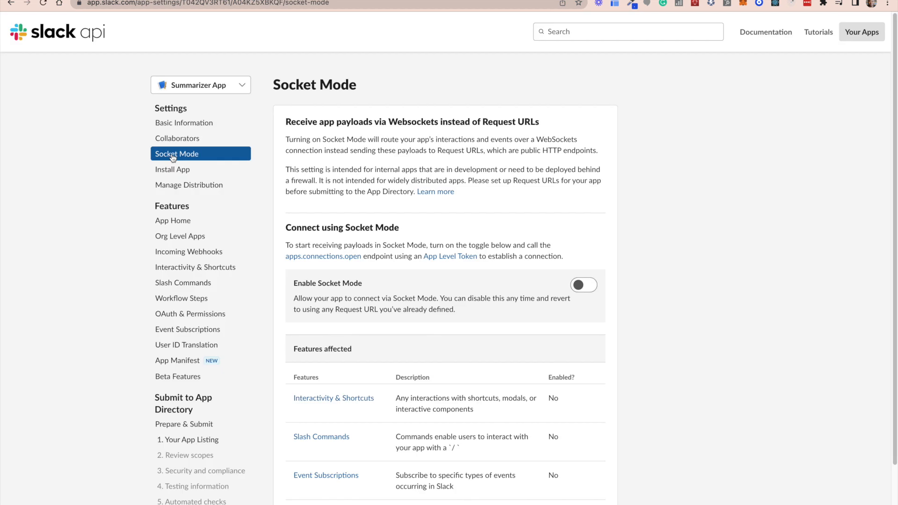
click(584, 285)
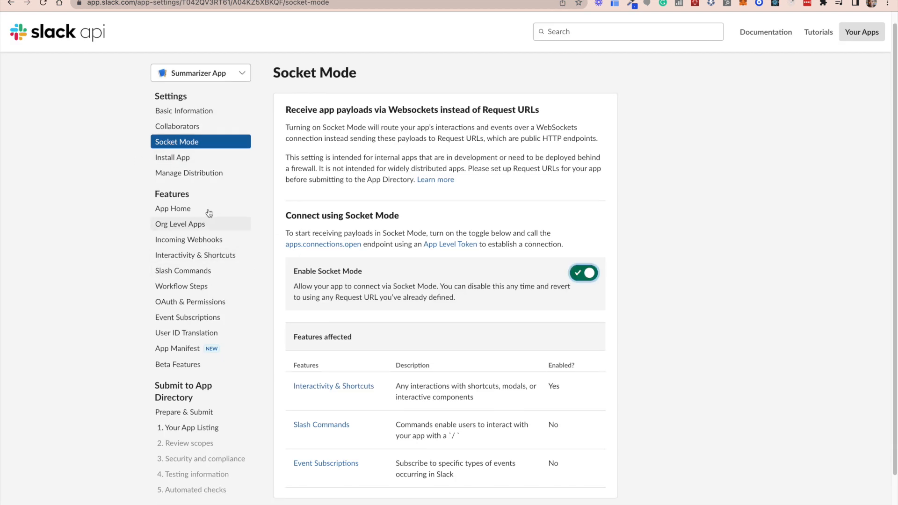
mouse_move(194, 255)
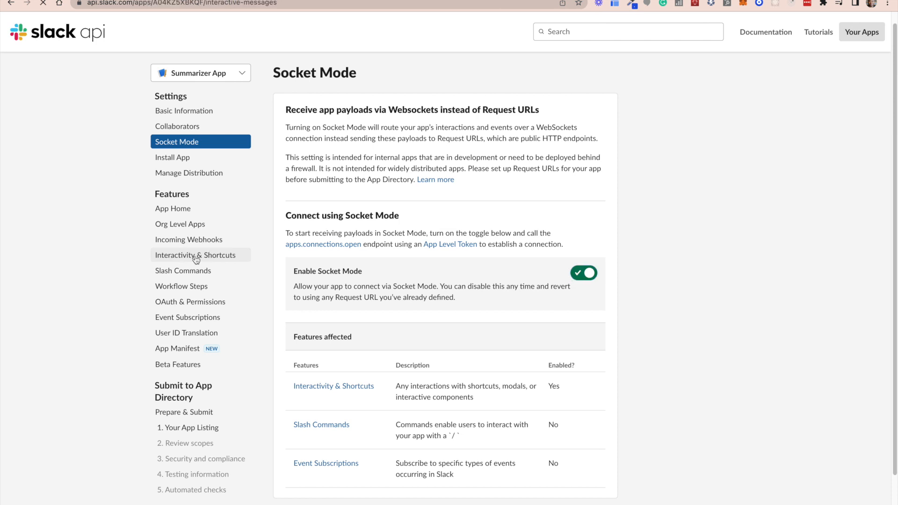
click(196, 255)
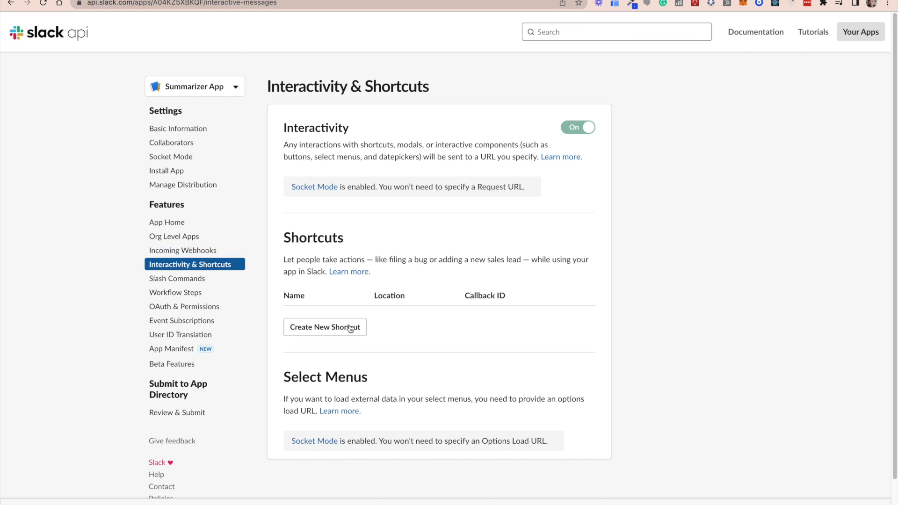
Create a message shortcut 'Summarizer' described 'Summarizes text' with callback ID summarize-text
click(325, 327)
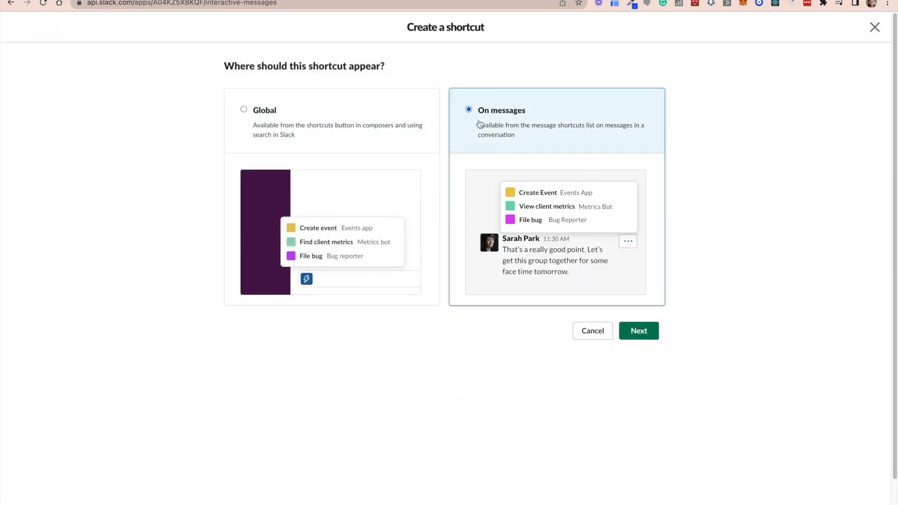
click(639, 331)
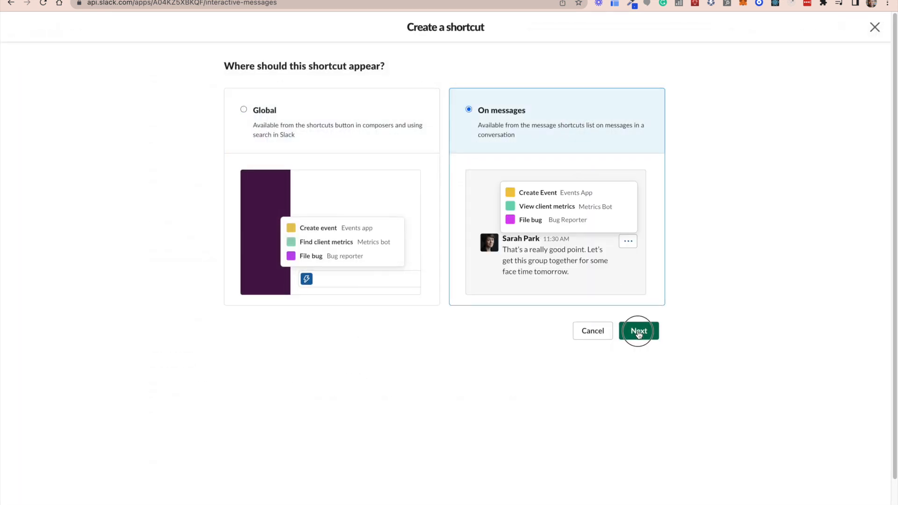
click(638, 331)
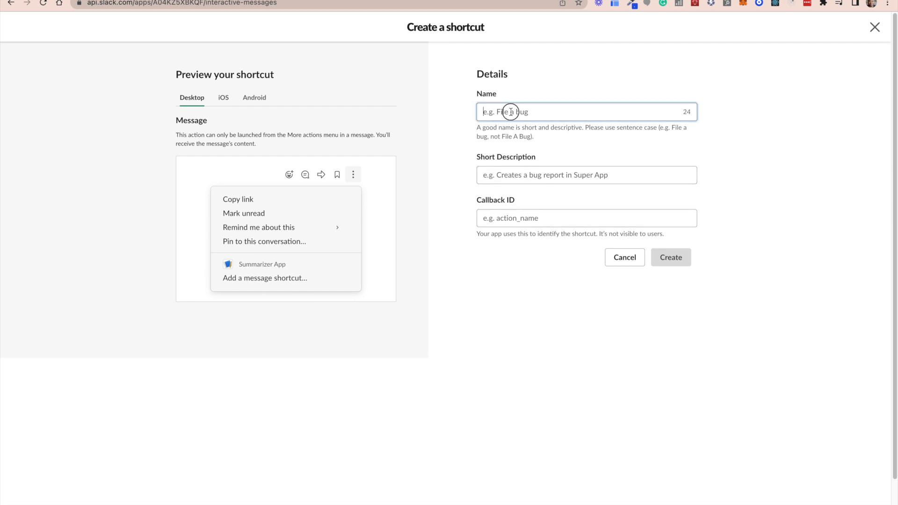
text(Summarizes text)
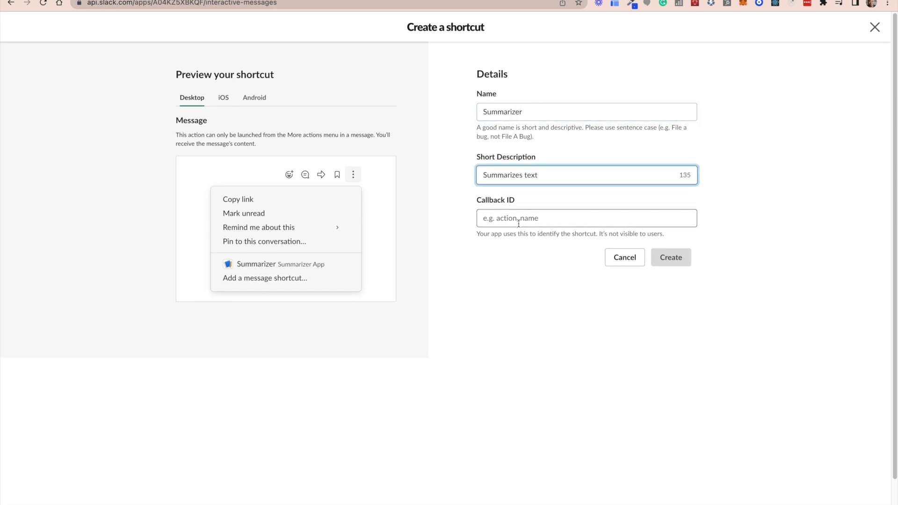
text(summari)
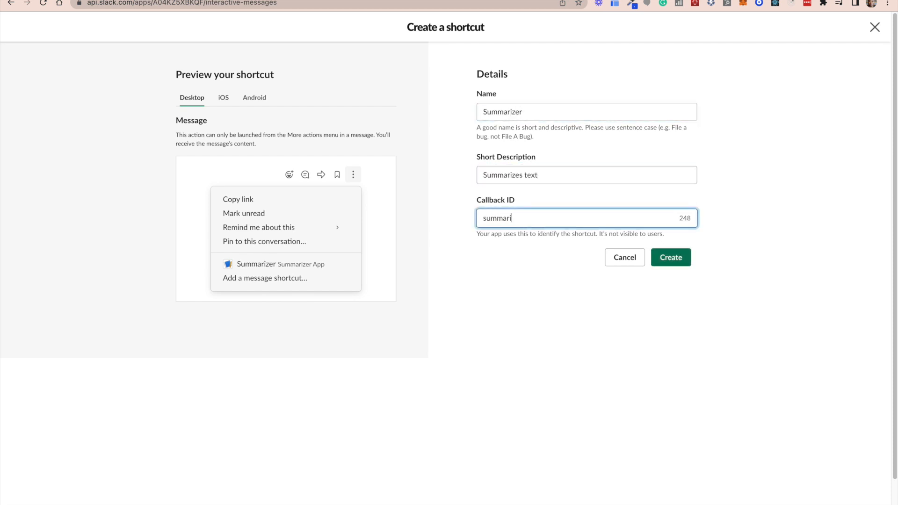
text(ze)
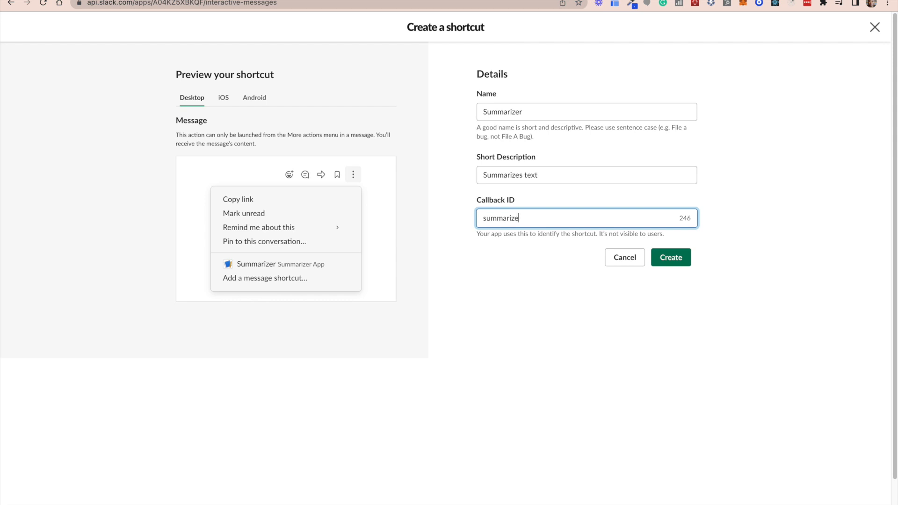
text(-text)
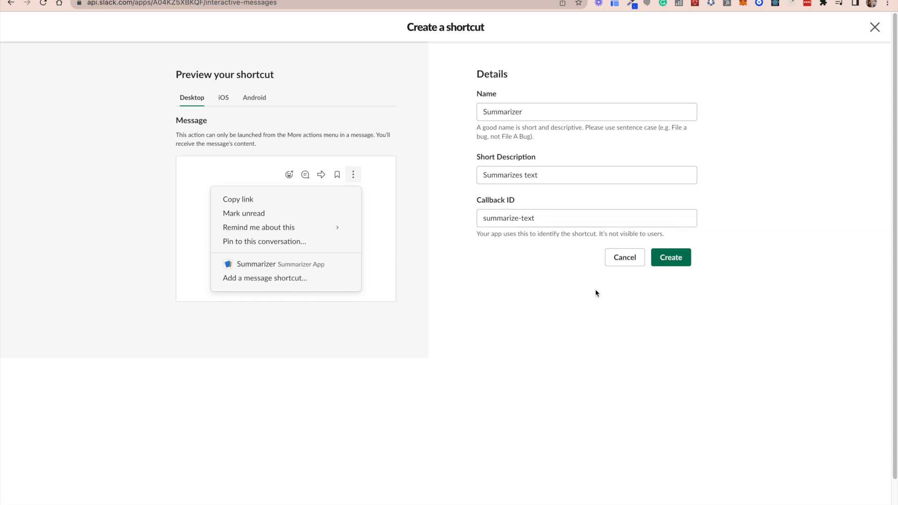
click(671, 257)
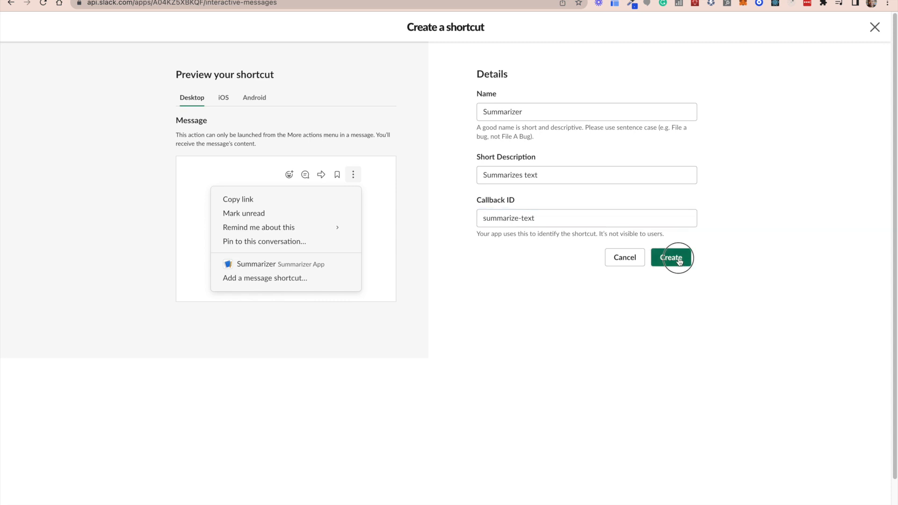
click(671, 257)
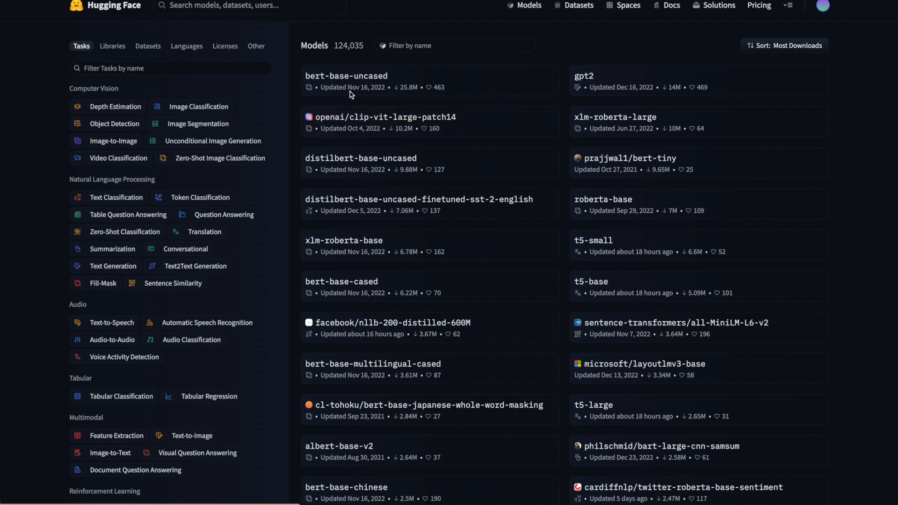
mouse_move(348, 128)
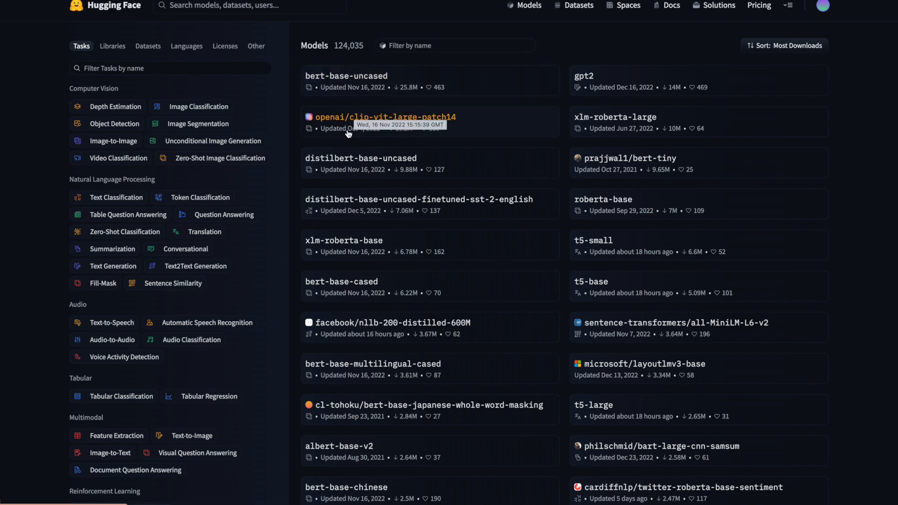
Filter to Summarization models and summarize the Eiffel Tower example on distilbart-cnn-12-6
click(112, 249)
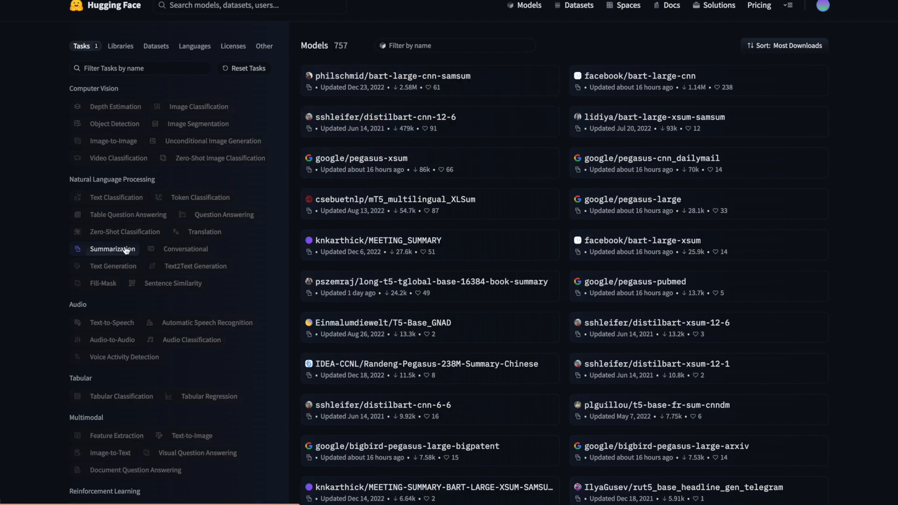
click(387, 117)
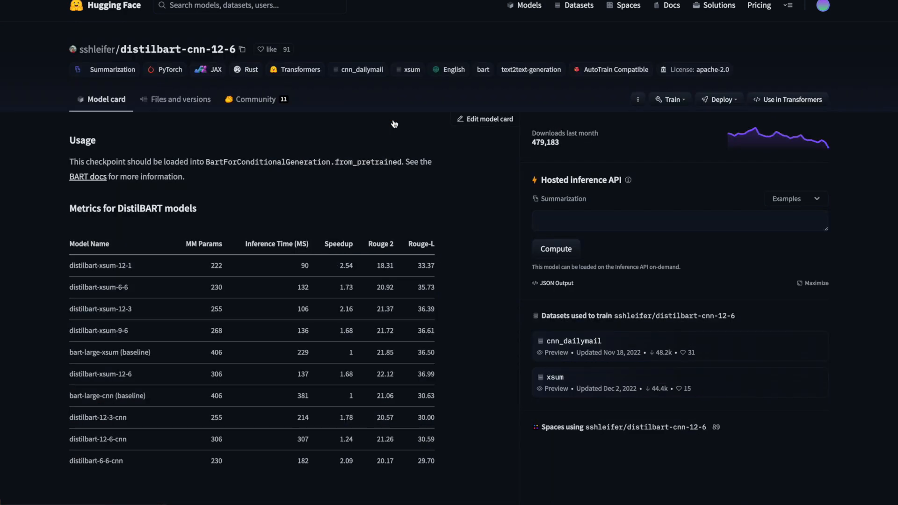
click(556, 249)
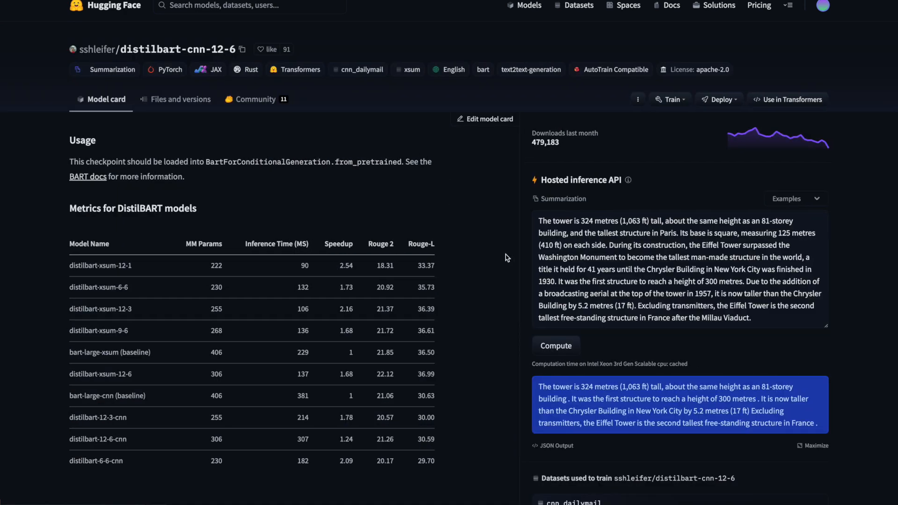
mouse_move(651, 400)
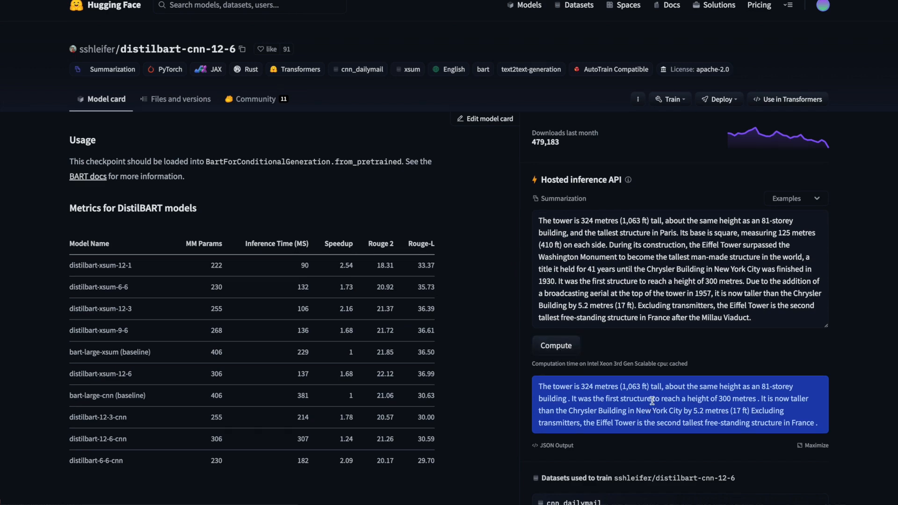
mouse_move(666, 234)
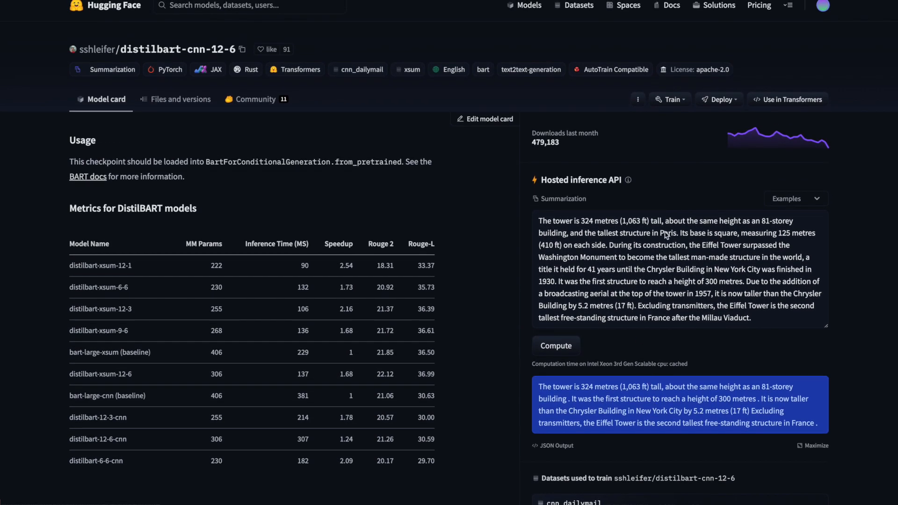
Show the Deploy options for the distilbart-cnn-12-6 model
click(719, 100)
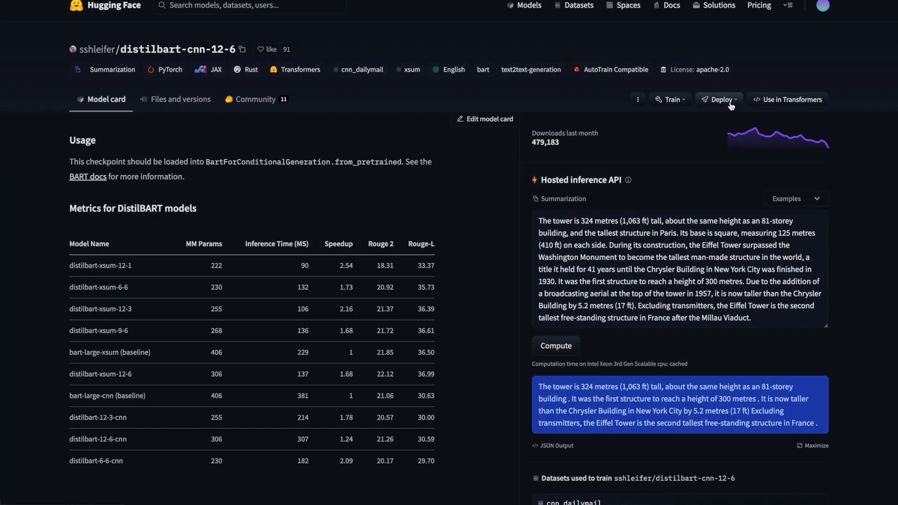
click(719, 99)
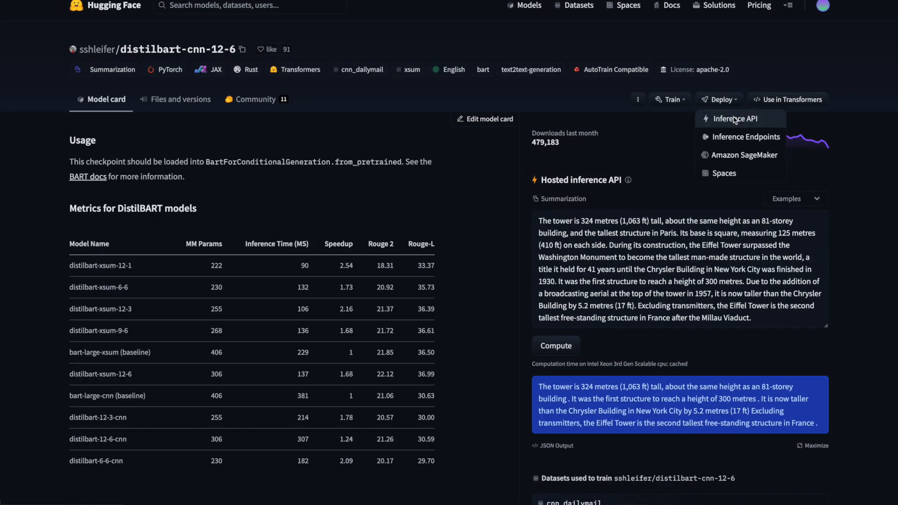
View the Python Inference API snippet with API URL and authorization header for distilbart-cnn-12-6
click(735, 119)
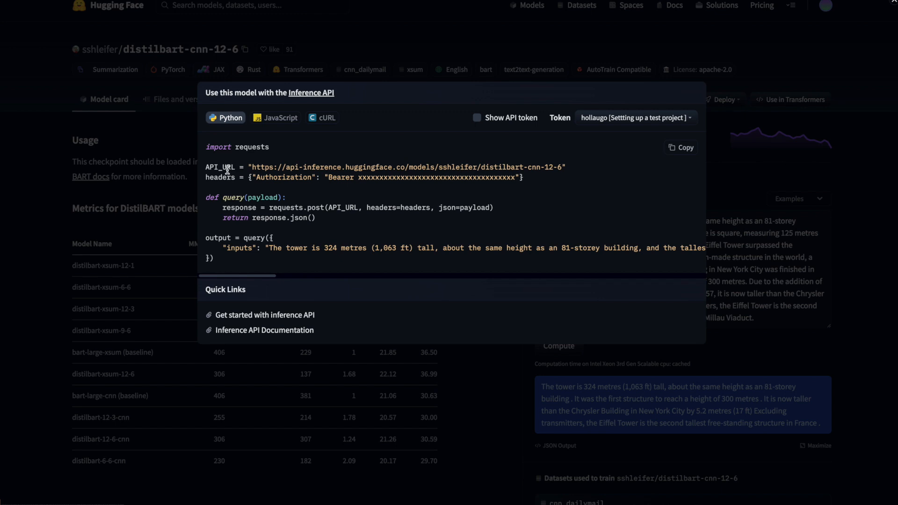
mouse_move(232, 233)
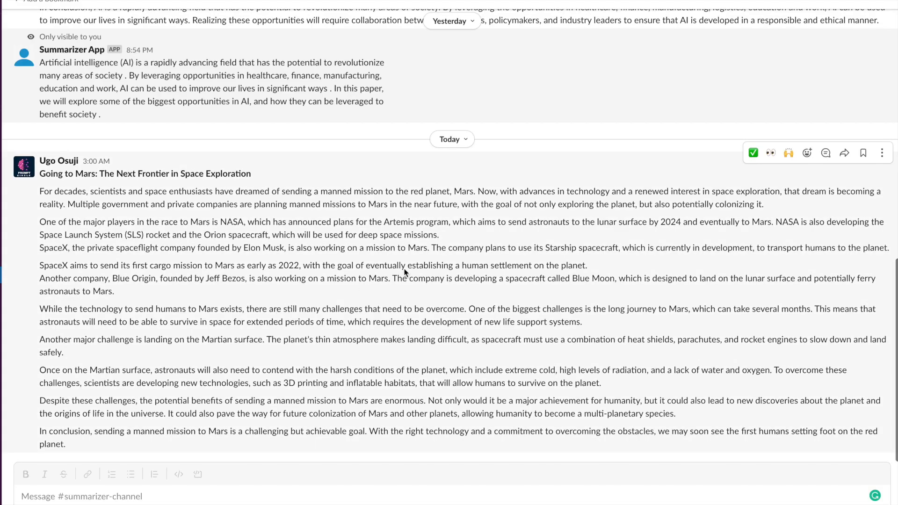
mouse_move(882, 153)
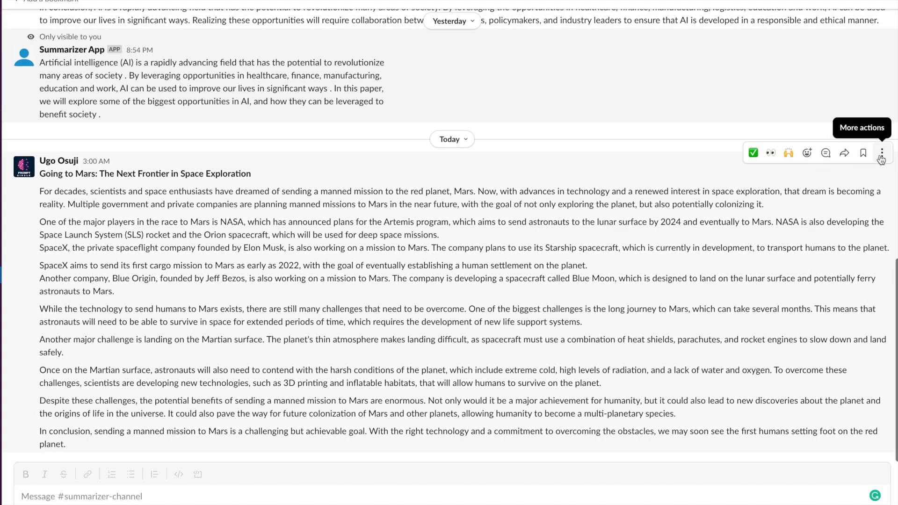
Run the Summarizer shortcut on the Going to Mars message and read its private summary
click(881, 152)
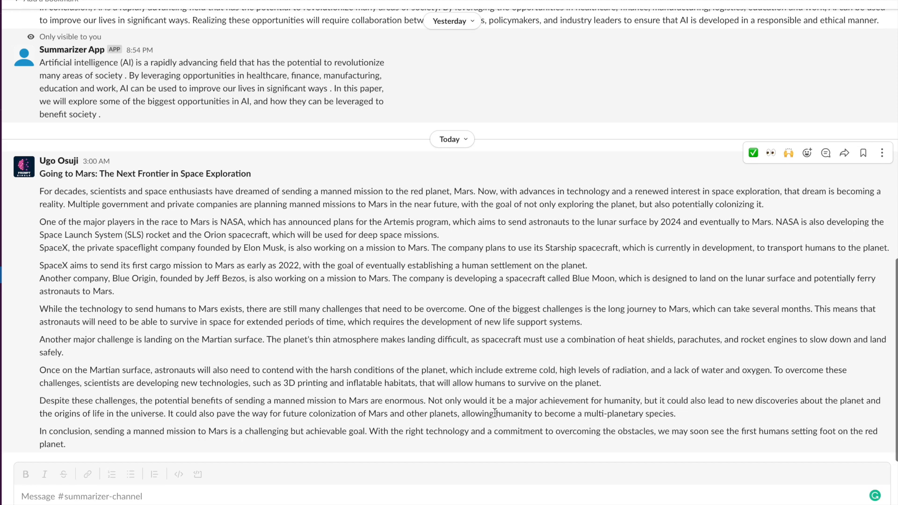
scroll(down, 3)
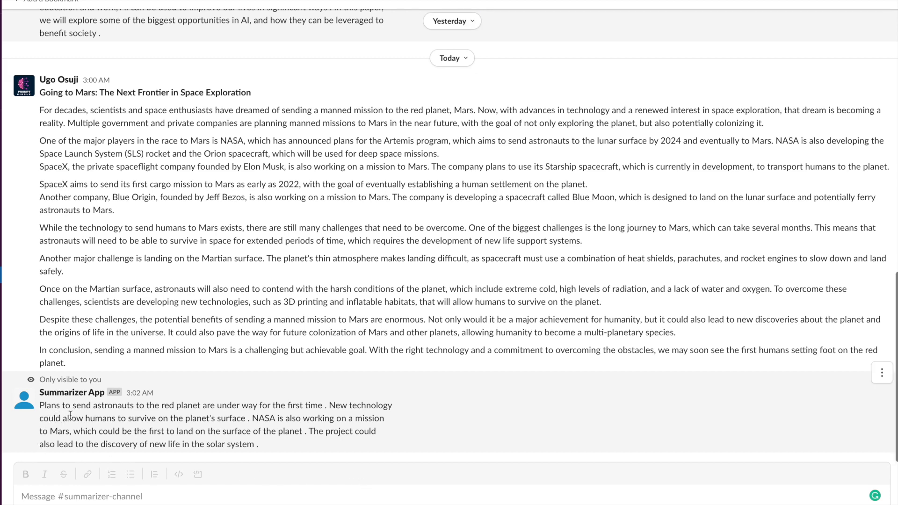
mouse_move(304, 419)
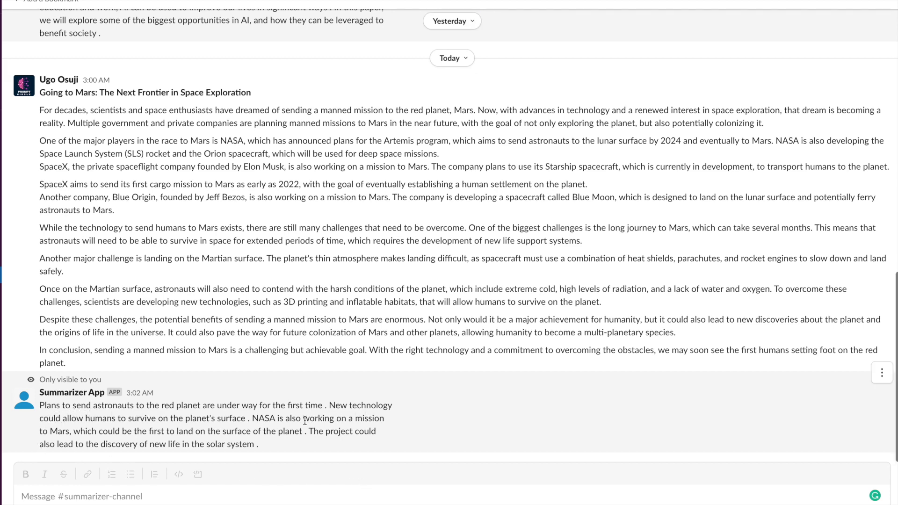
mouse_move(298, 428)
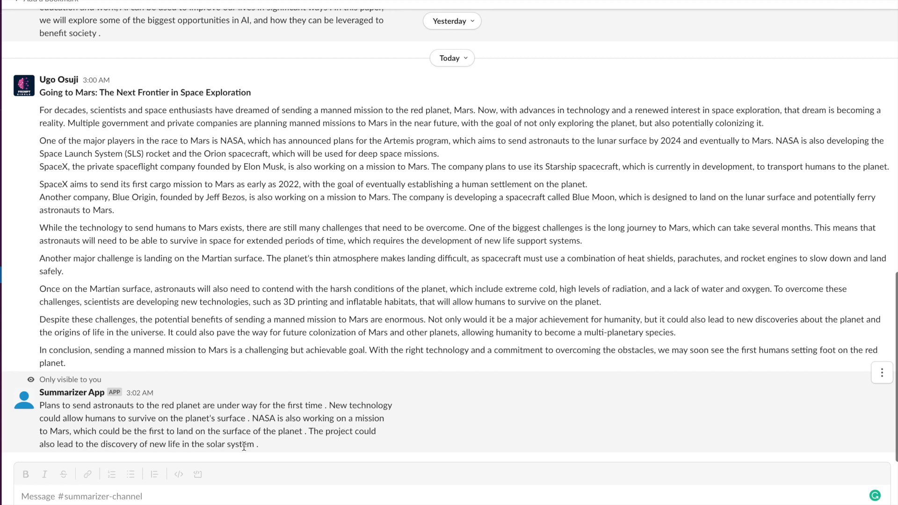
mouse_move(96, 456)
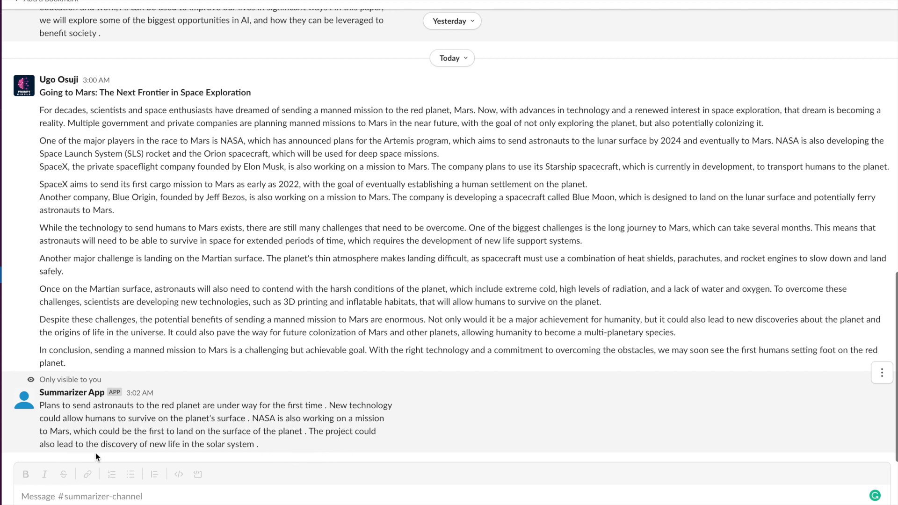
mouse_move(250, 449)
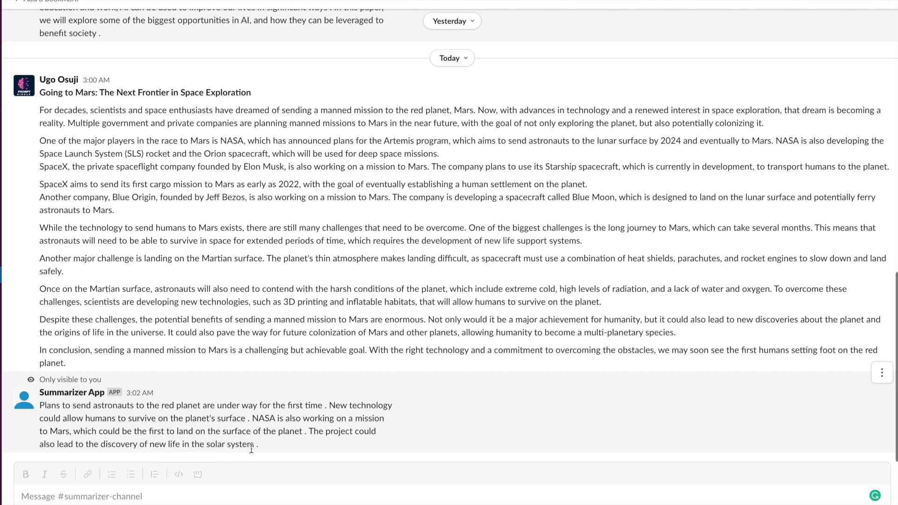